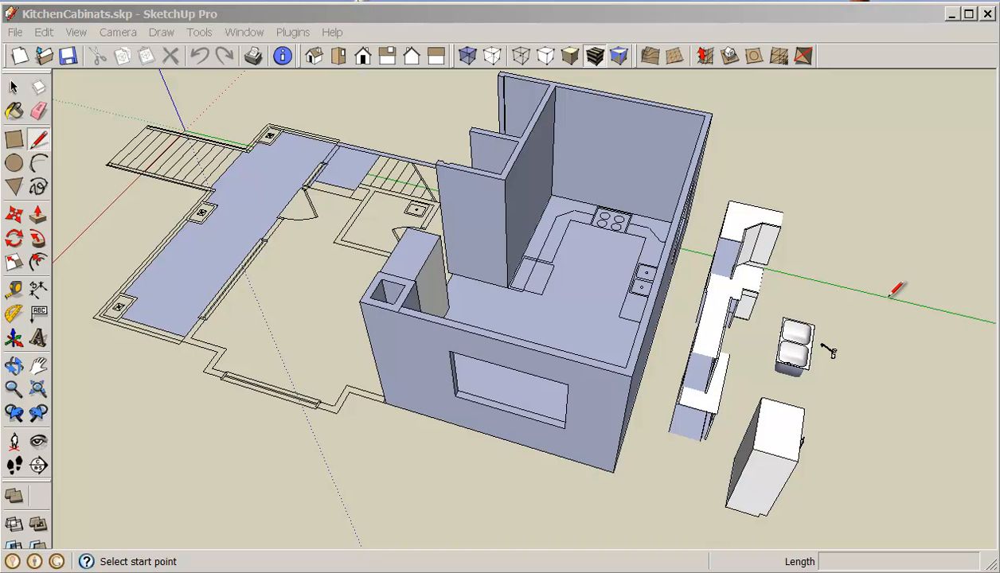
mouse_move(876, 324)
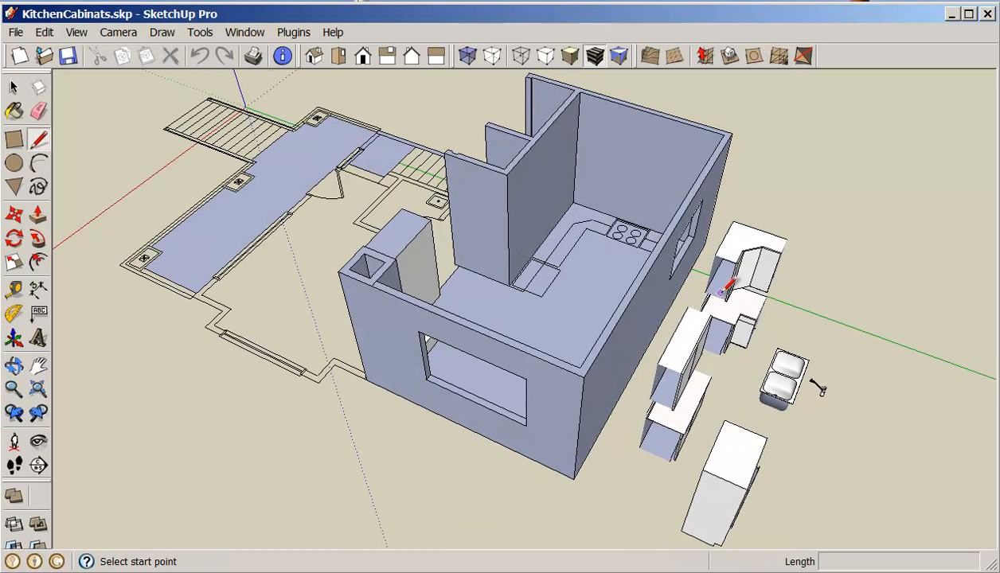
mouse_move(769, 183)
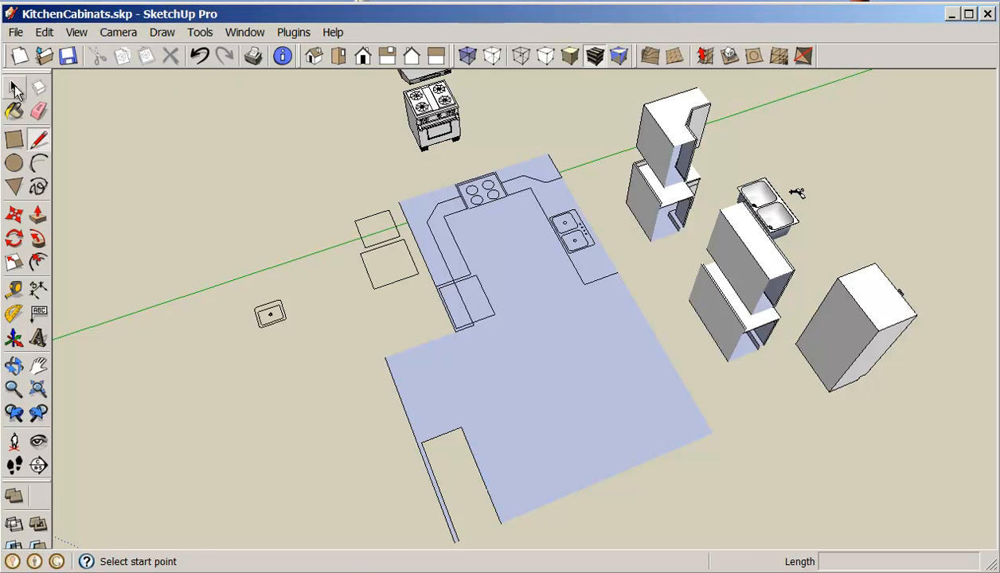
Move the L-shaped cabinet set onto the corner of the kitchen floor layout.
left_click(673, 160)
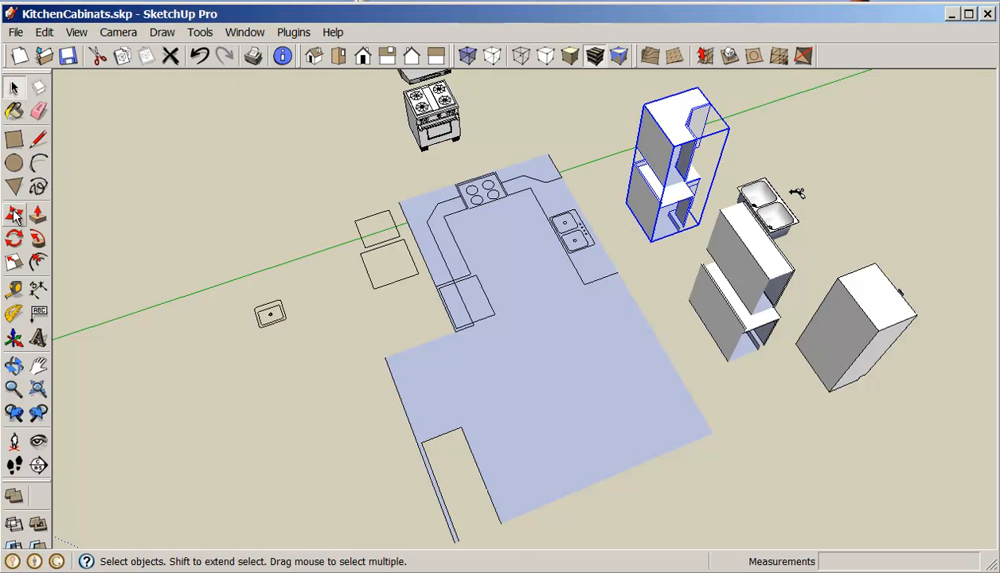
left_click_drag(676, 168, 494, 159)
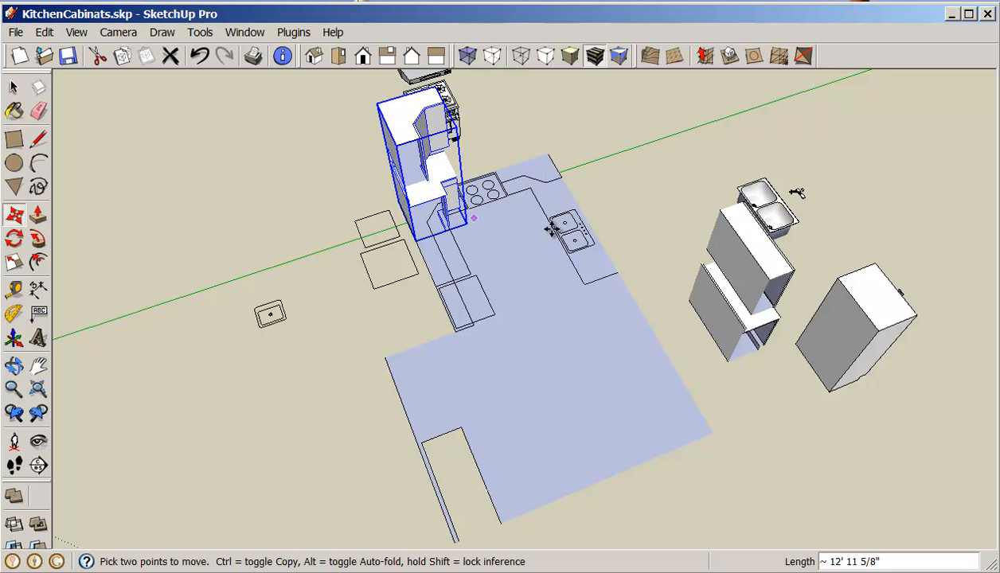
left_click(14, 88)
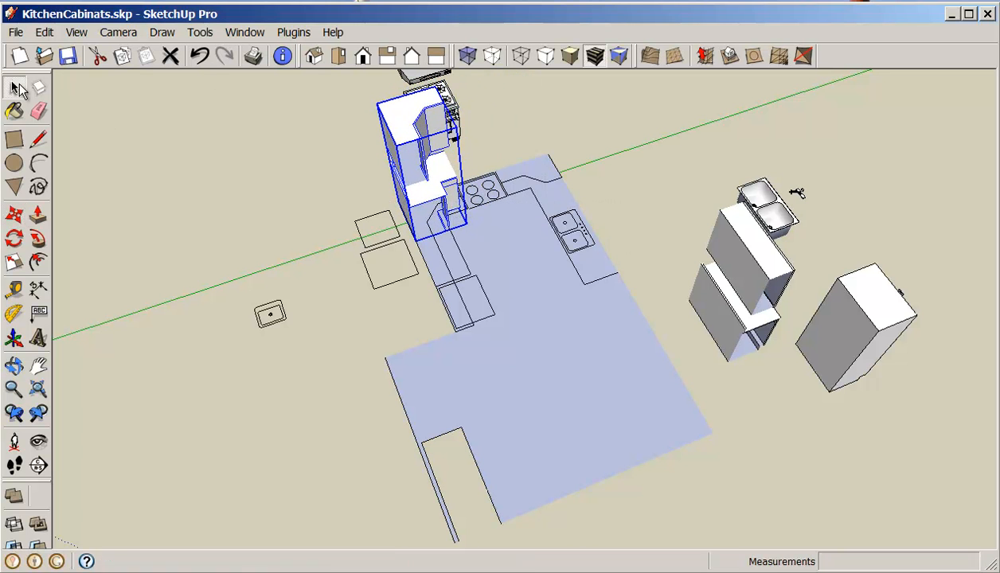
left_click(745, 286)
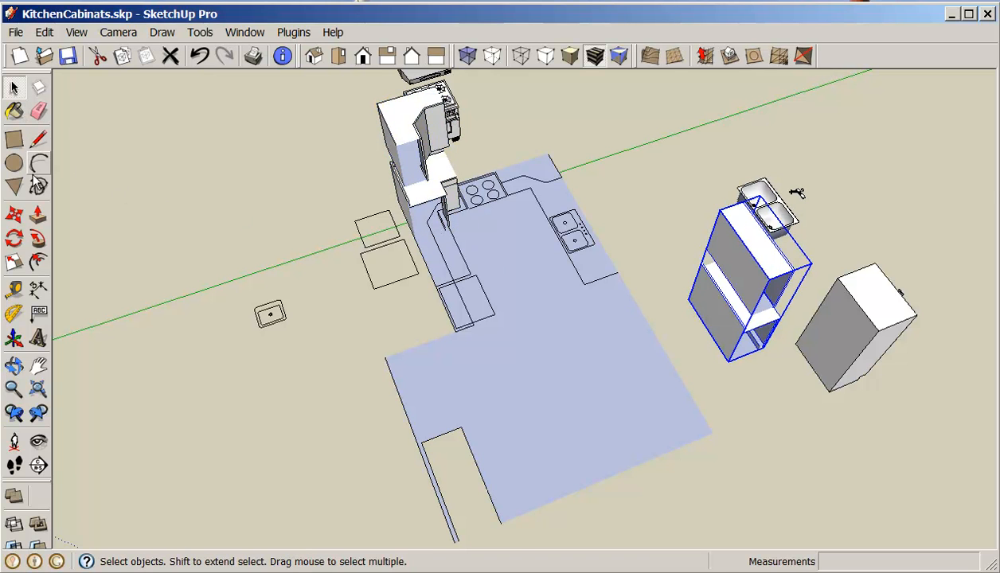
left_click(14, 213)
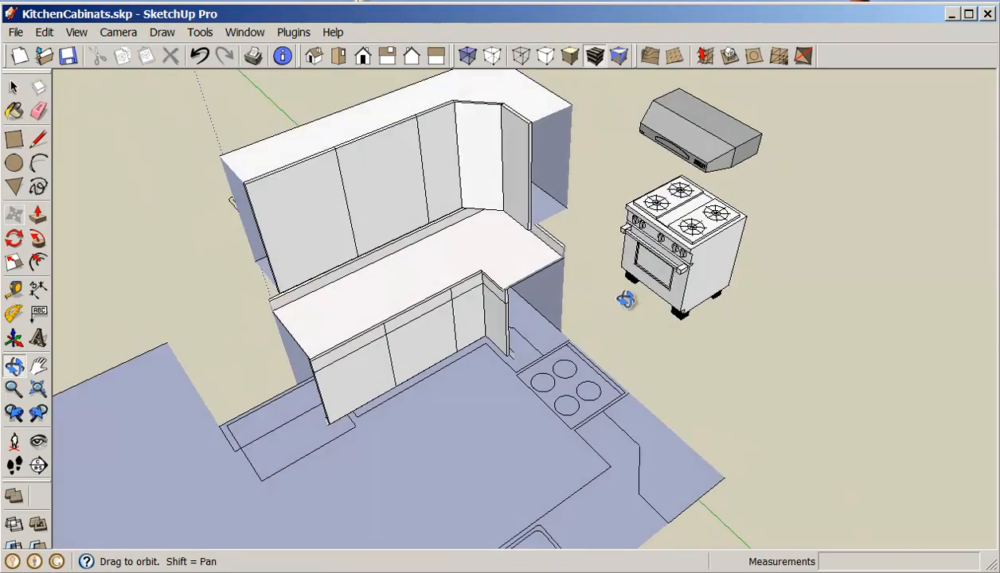
Orbit around the placed cabinets to view them from the side.
left_click_drag(625, 298, 597, 322)
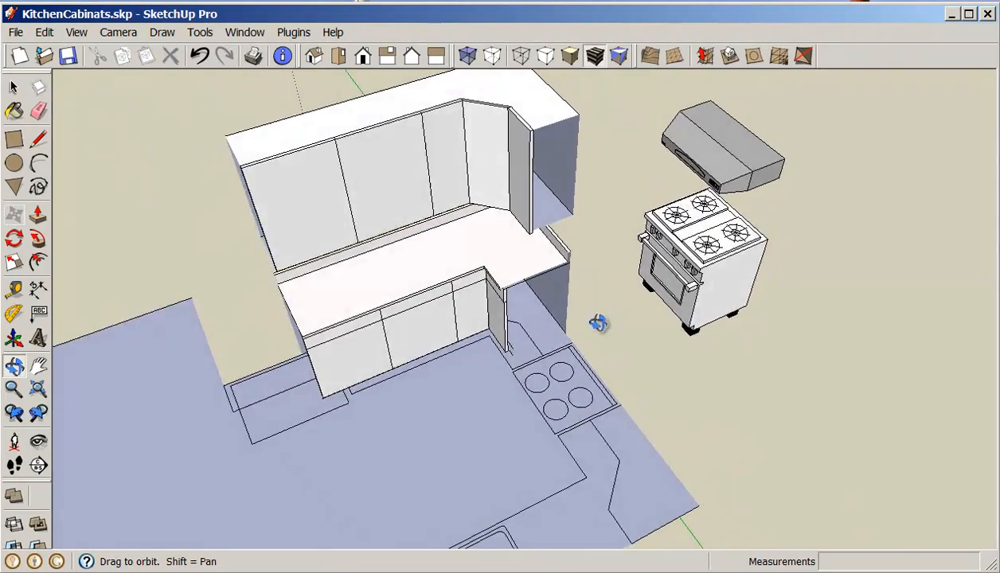
left_click_drag(599, 322, 645, 318)
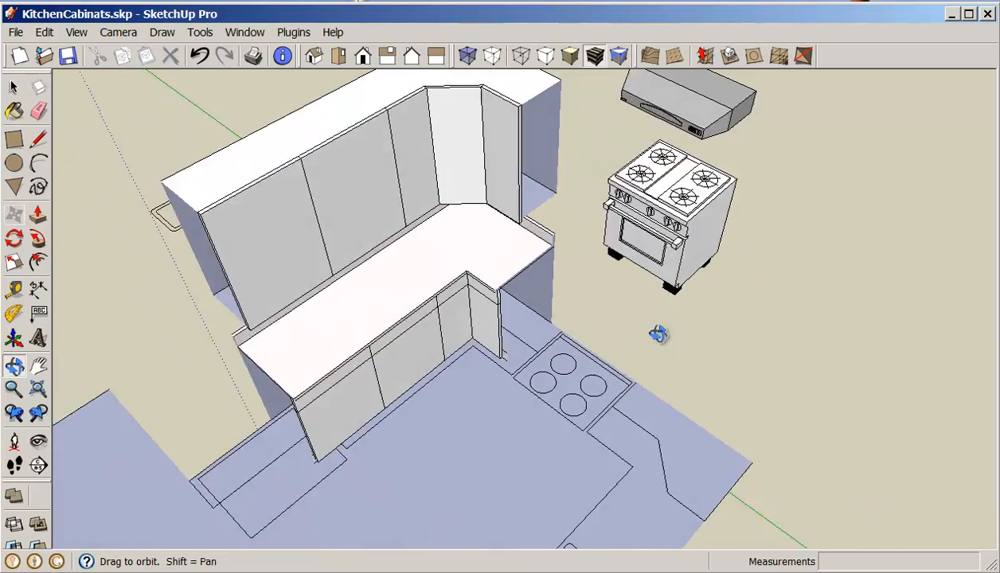
left_click_drag(658, 334, 731, 329)
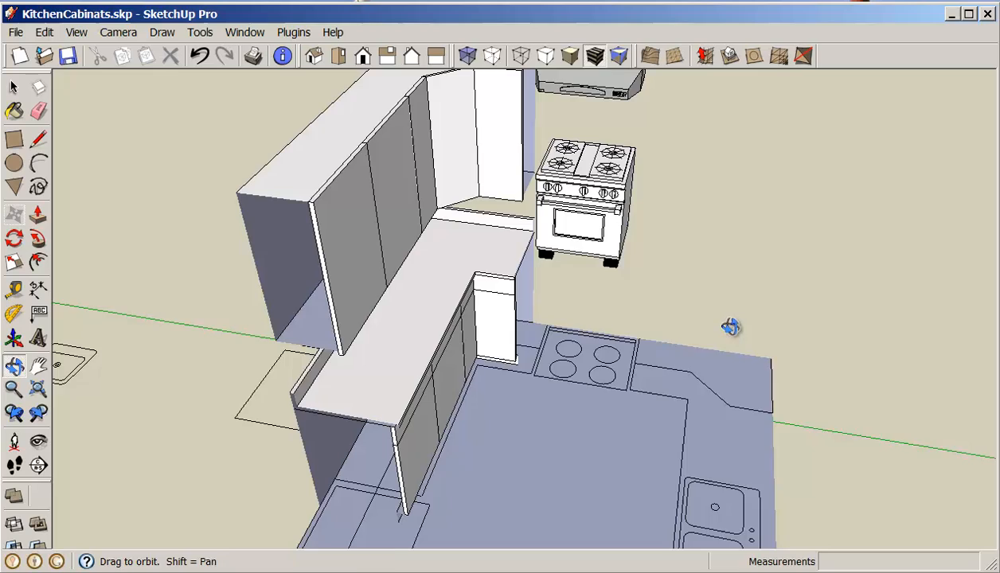
left_click_drag(731, 326, 565, 348)
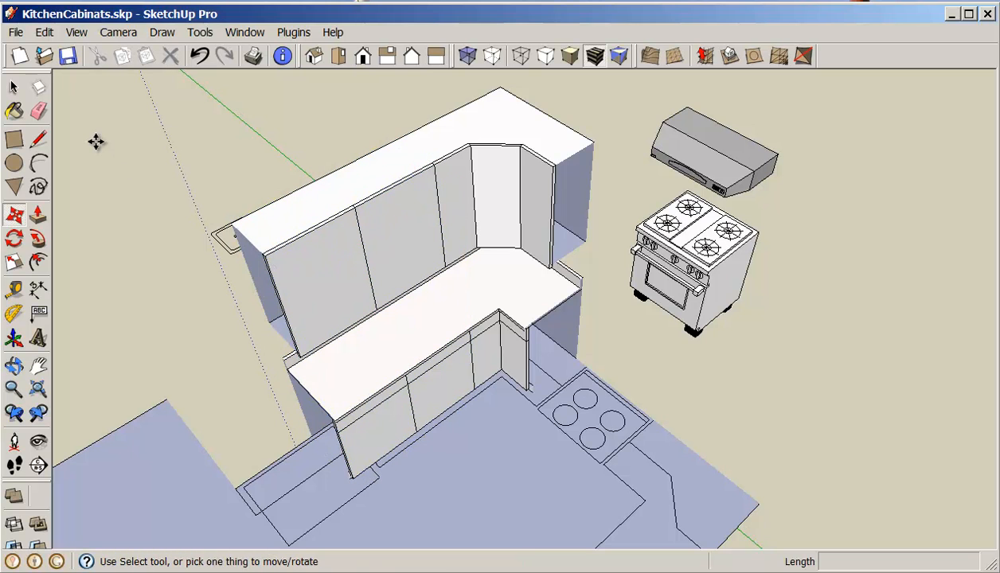
mouse_move(14, 263)
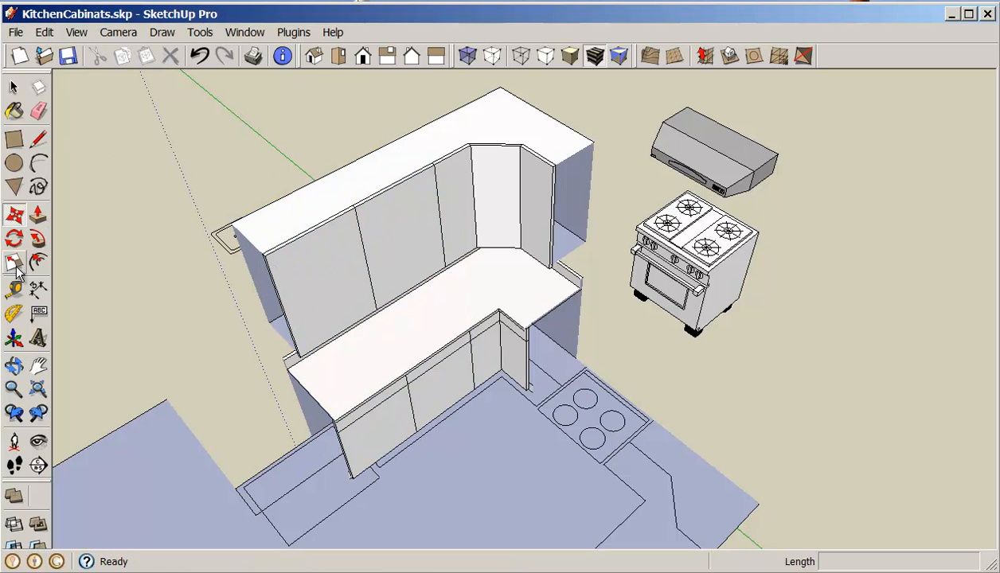
Scale the corner cabinet section so its base and countertop reach the cooktop outline.
left_click(485, 207)
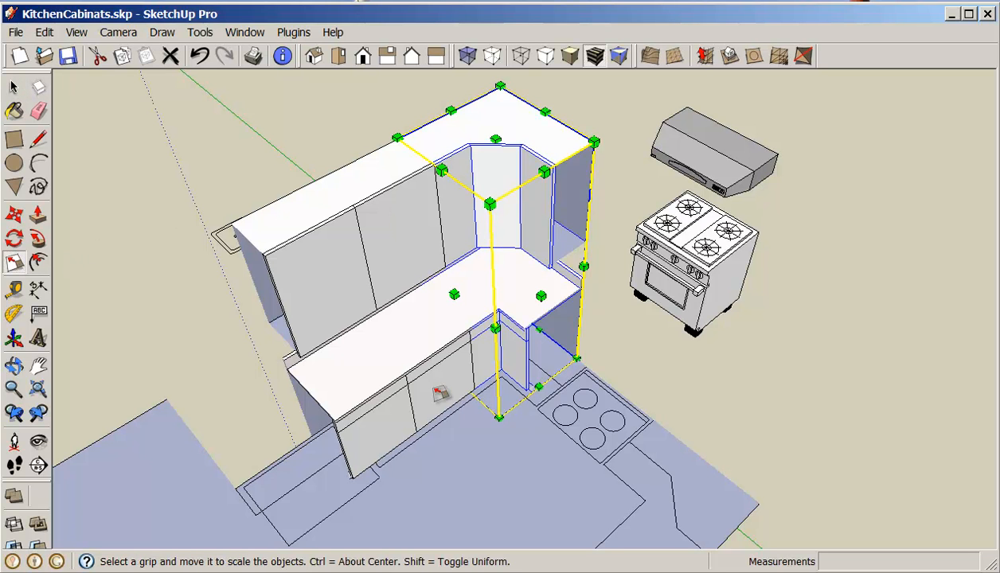
mouse_move(540, 296)
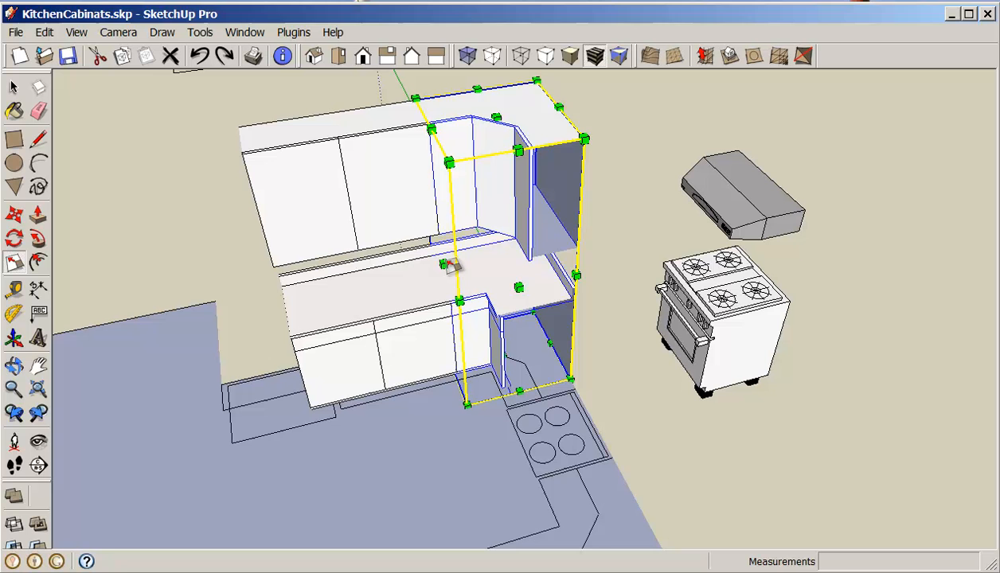
left_click(14, 86)
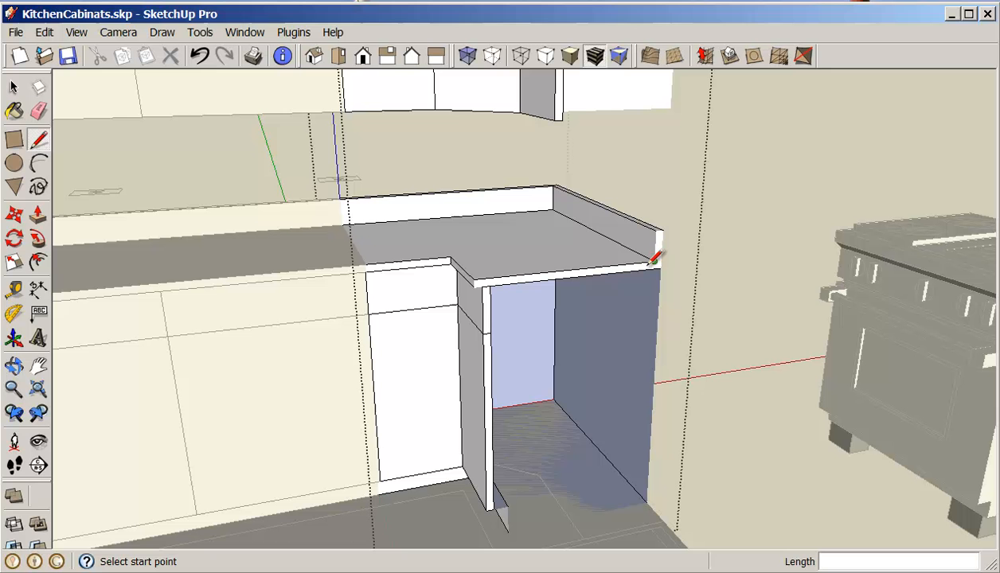
left_click(653, 254)
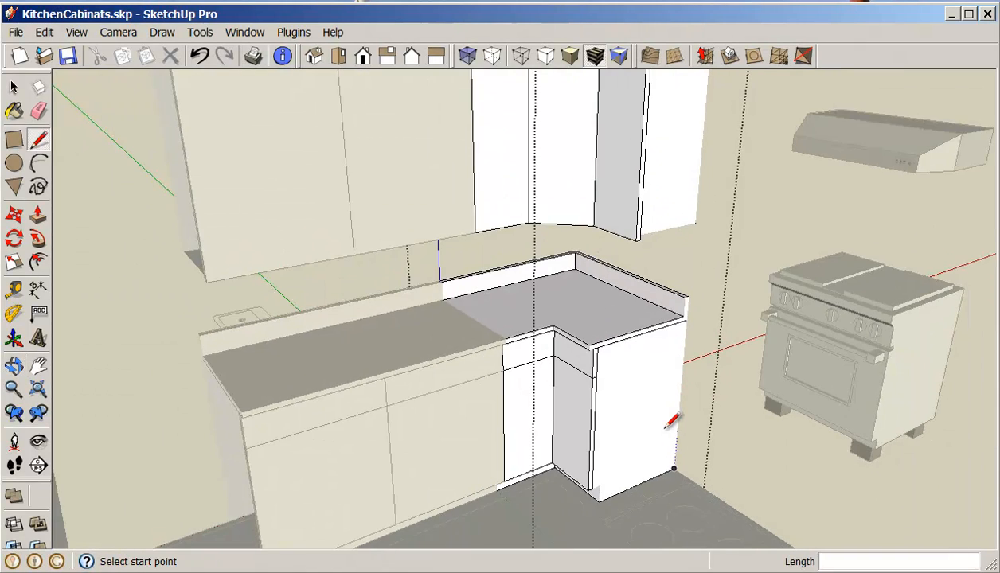
left_click(38, 215)
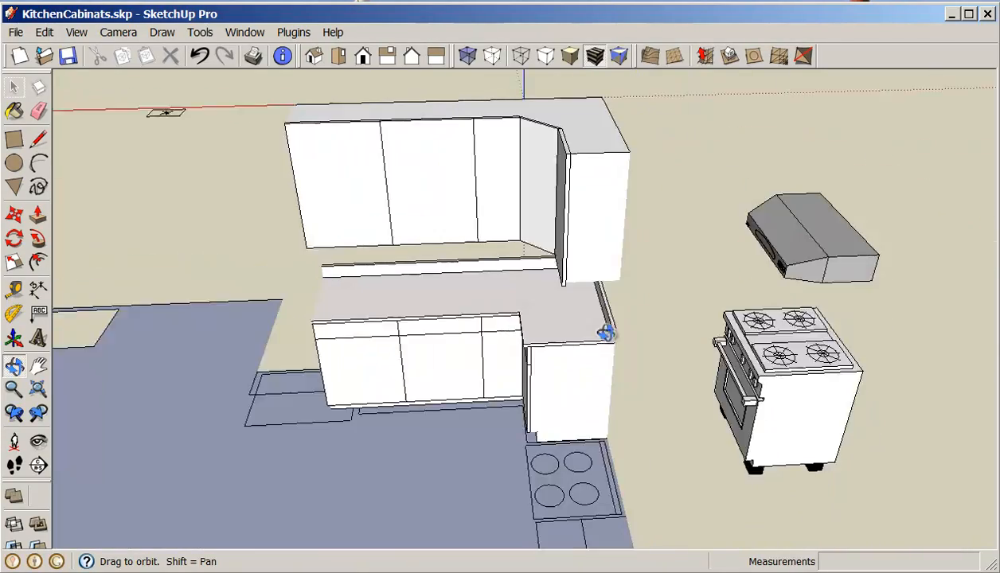
left_click_drag(605, 334, 524, 348)
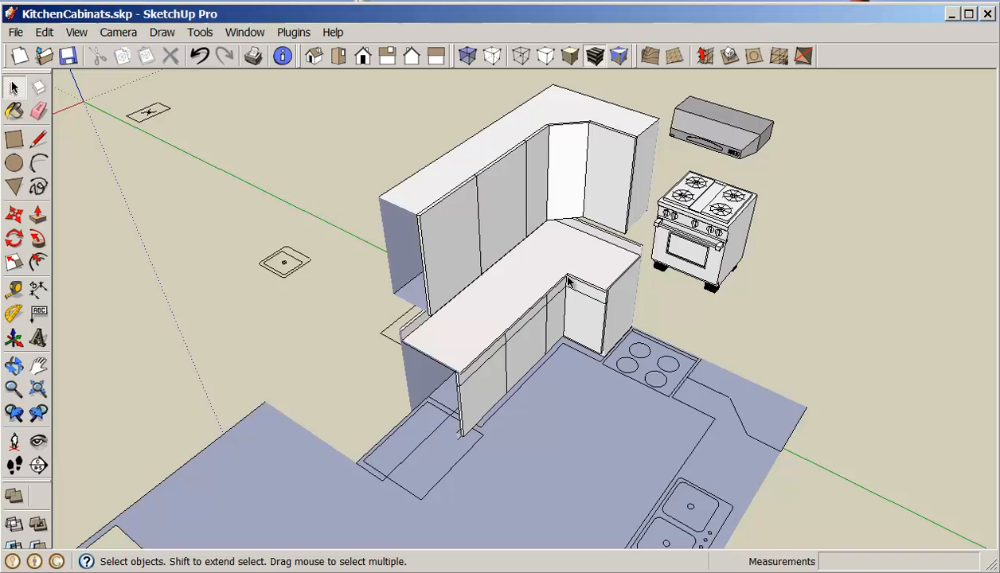
mouse_move(370, 223)
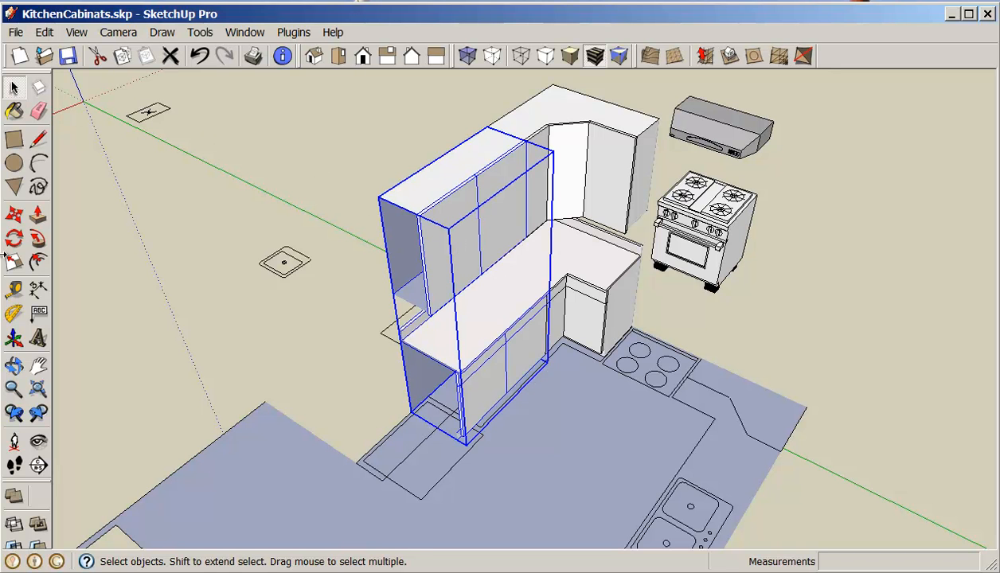
left_click(14, 262)
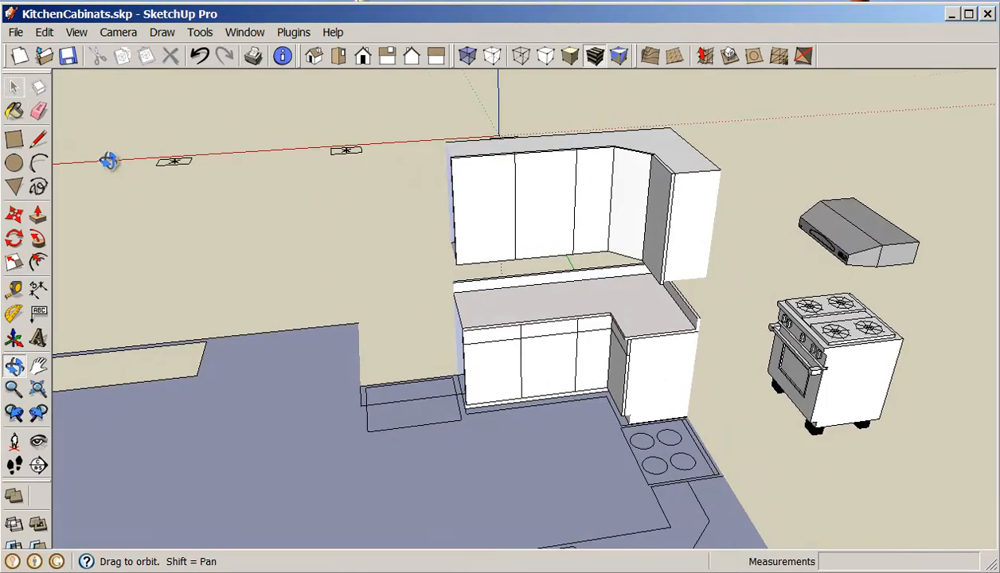
left_click_drag(109, 161, 605, 223)
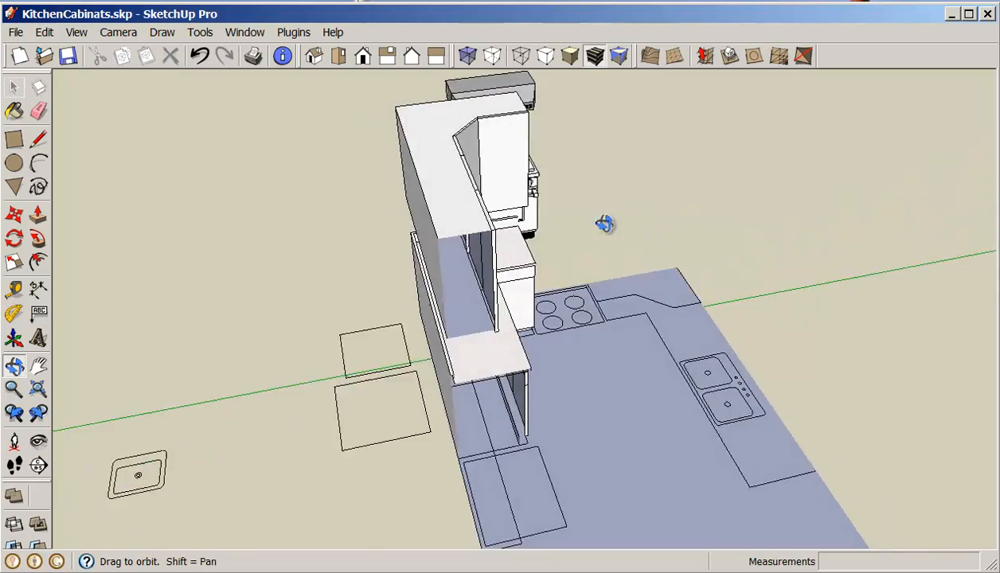
left_click_drag(605, 224, 398, 235)
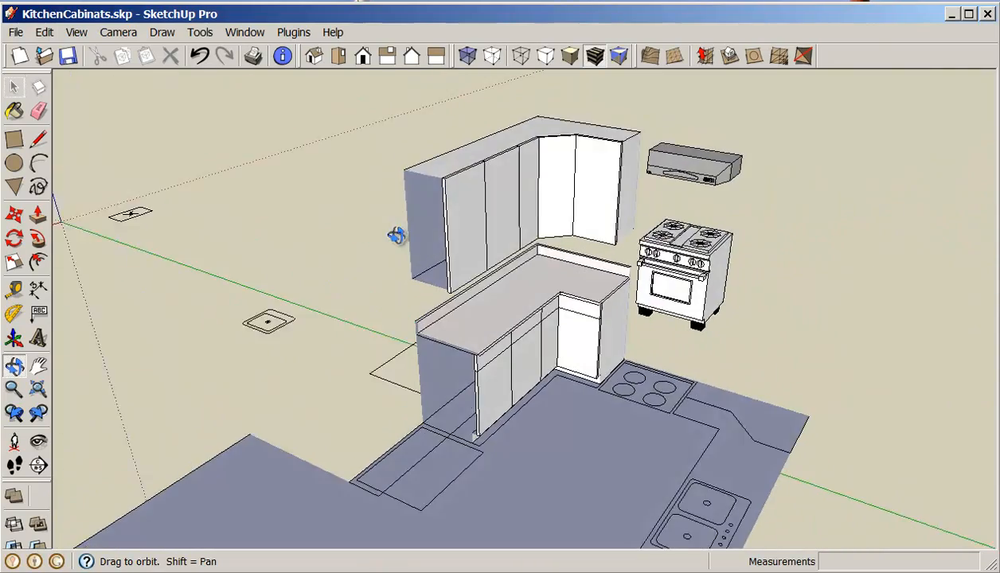
left_click_drag(397, 235, 649, 324)
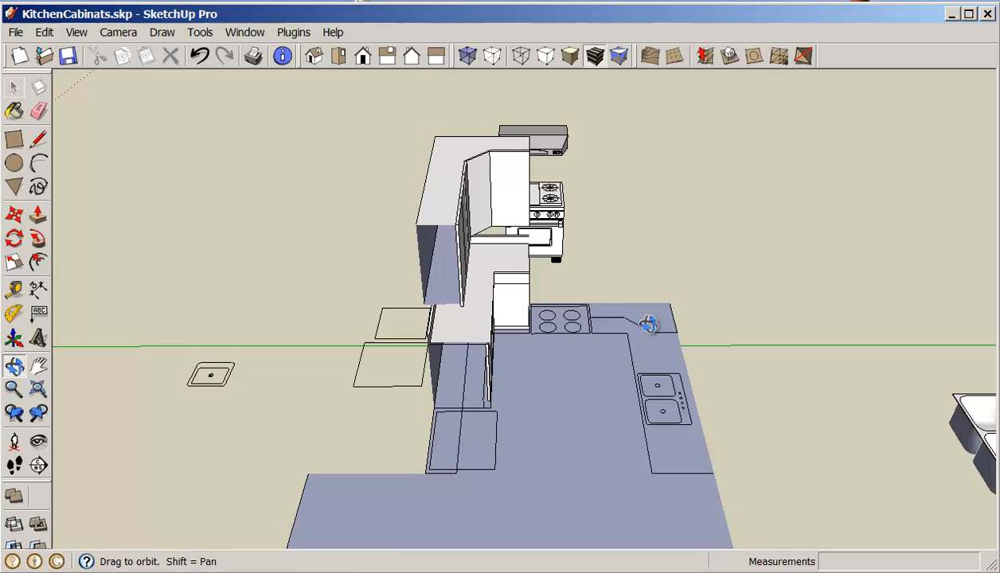
Copy the corner cabinet set onto the sink wall outline and mirror it to face the other way.
left_click(15, 87)
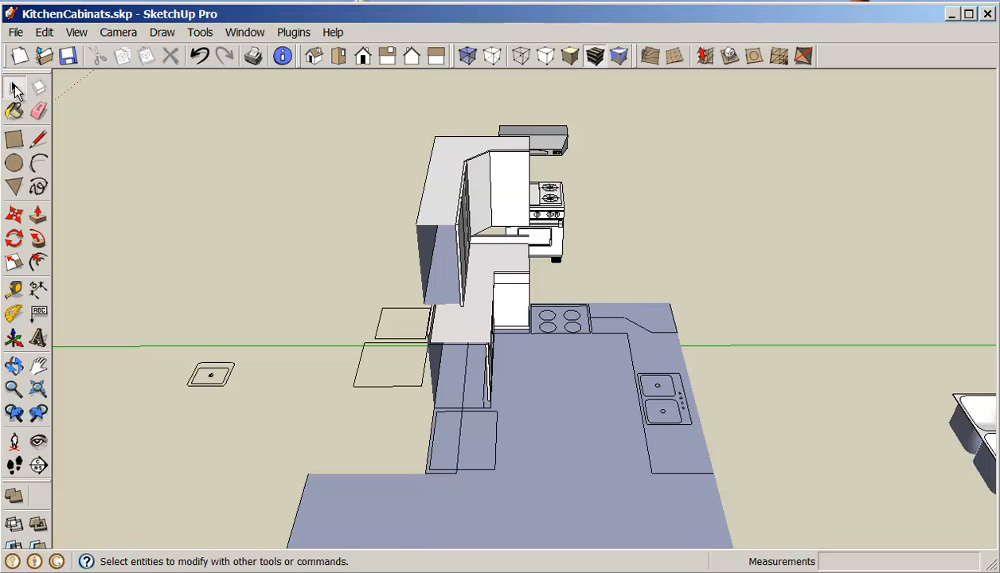
left_click(517, 299)
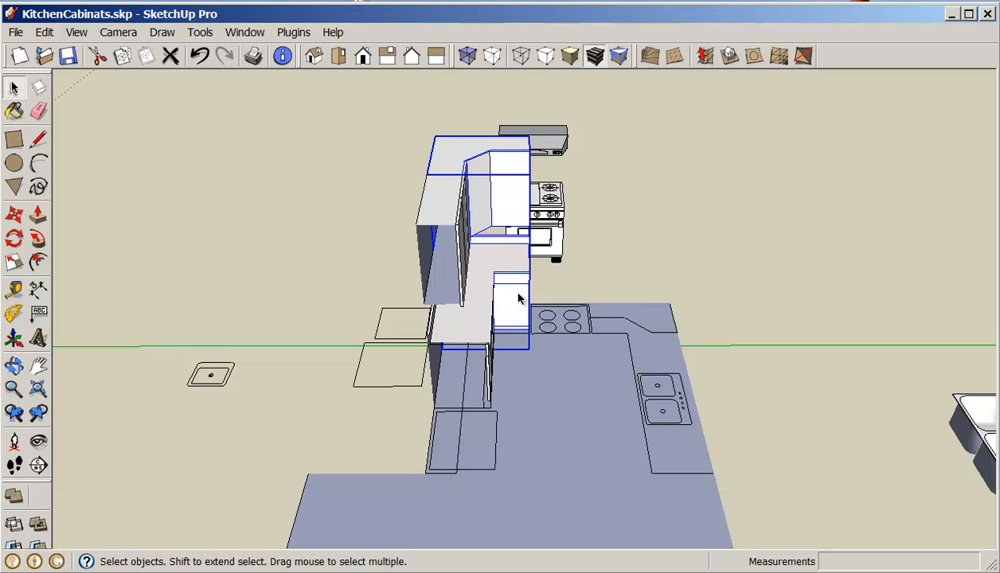
mouse_move(510, 301)
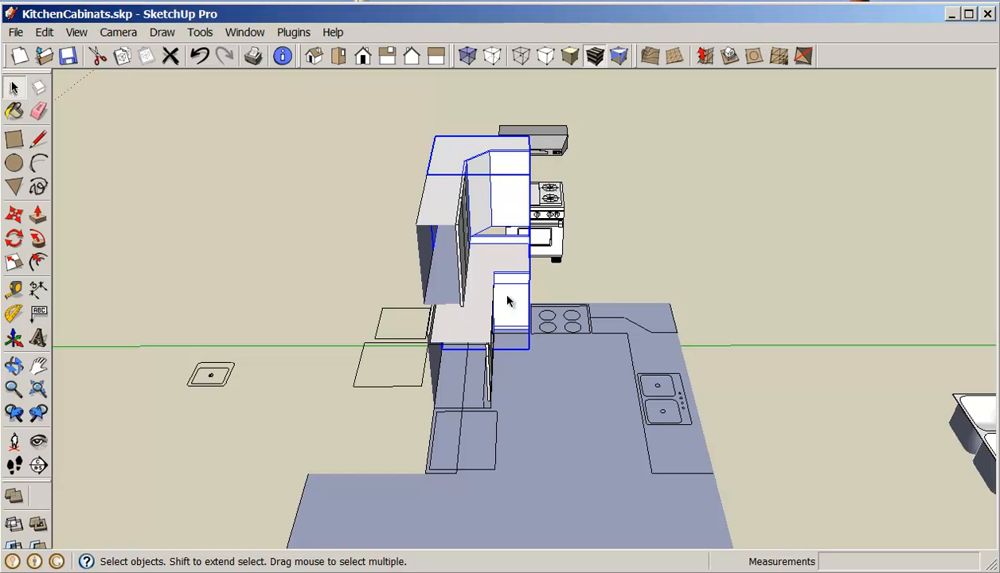
mouse_move(485, 184)
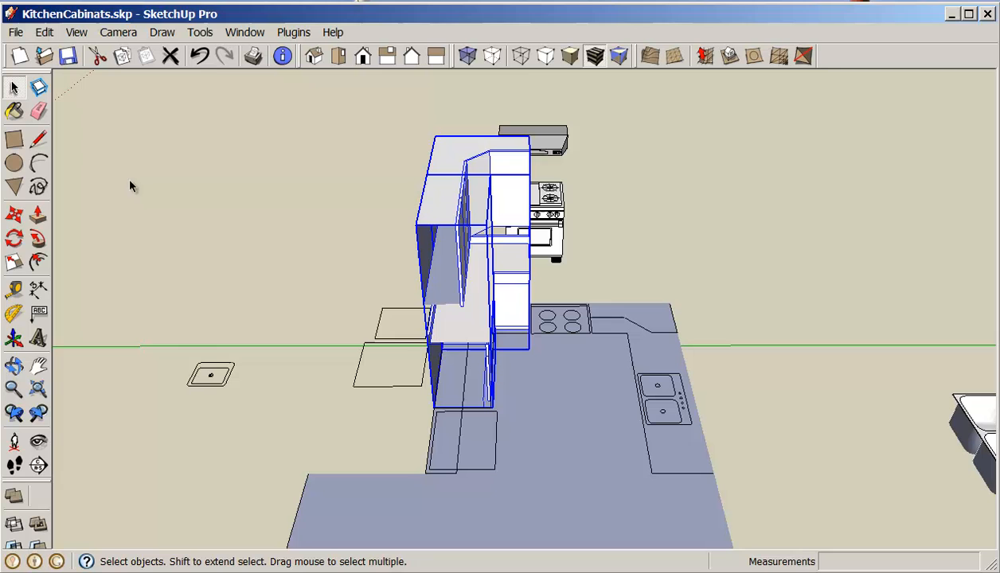
left_click(13, 215)
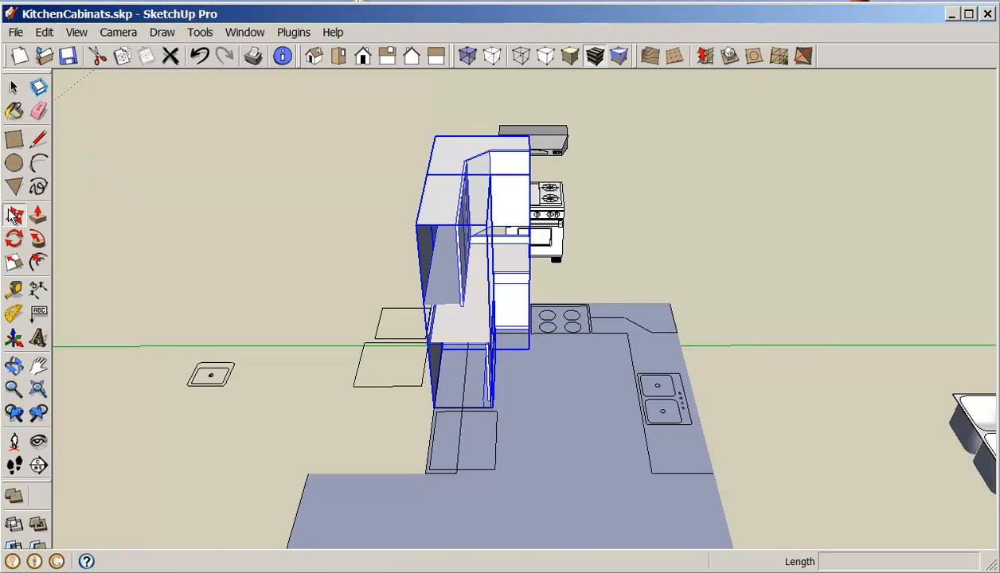
left_click(14, 215)
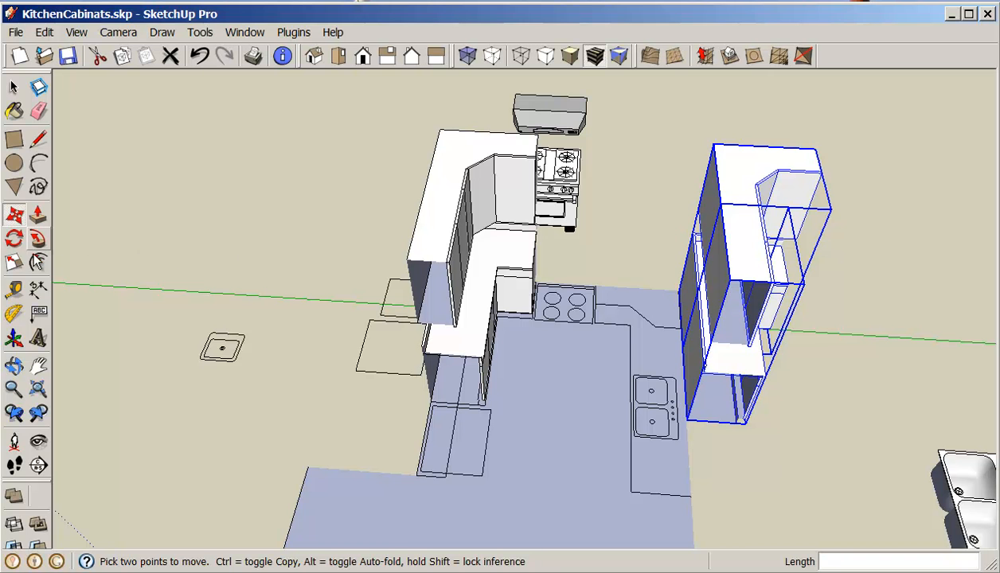
left_click(13, 262)
type("-1")
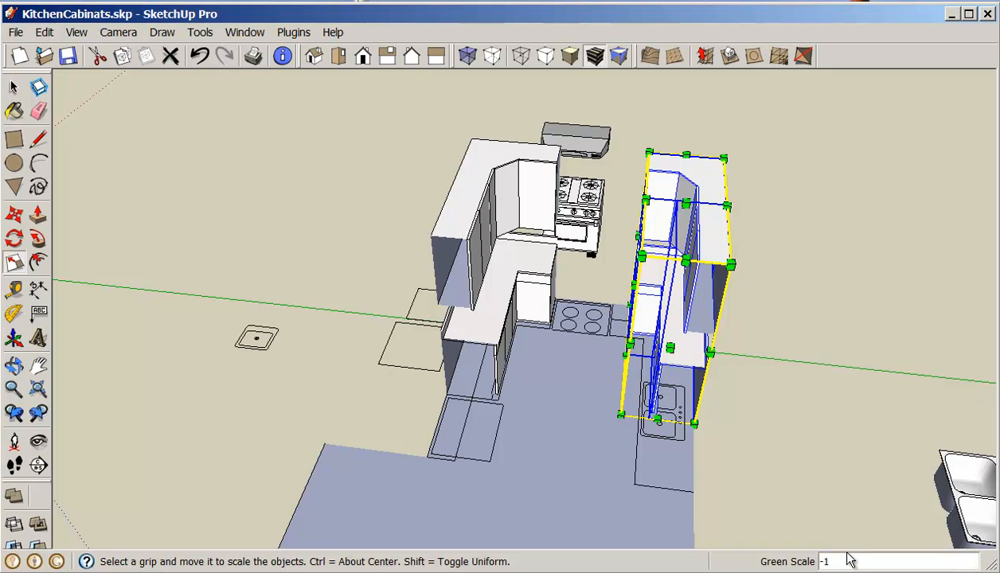
mouse_move(792, 482)
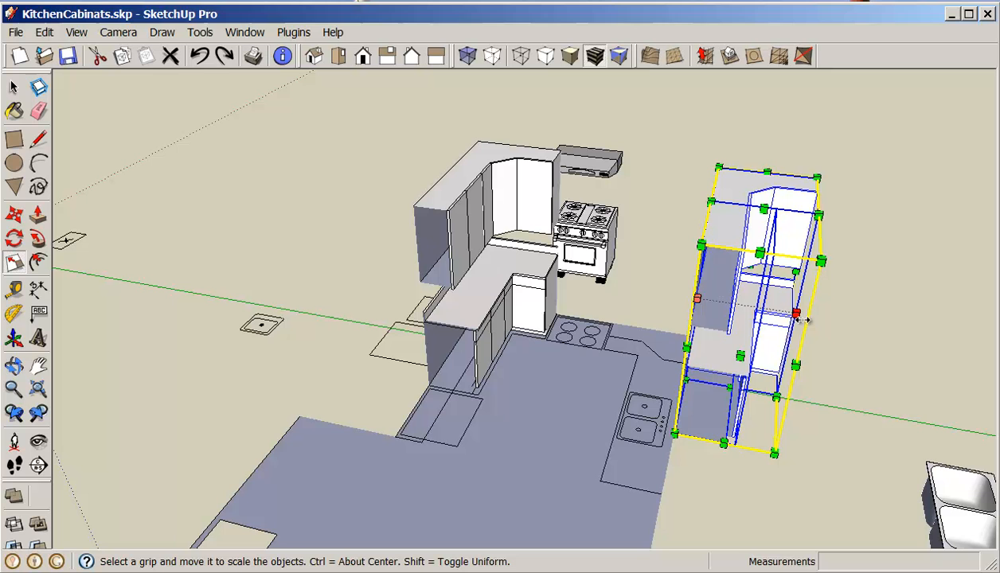
left_click_drag(796, 315, 633, 290)
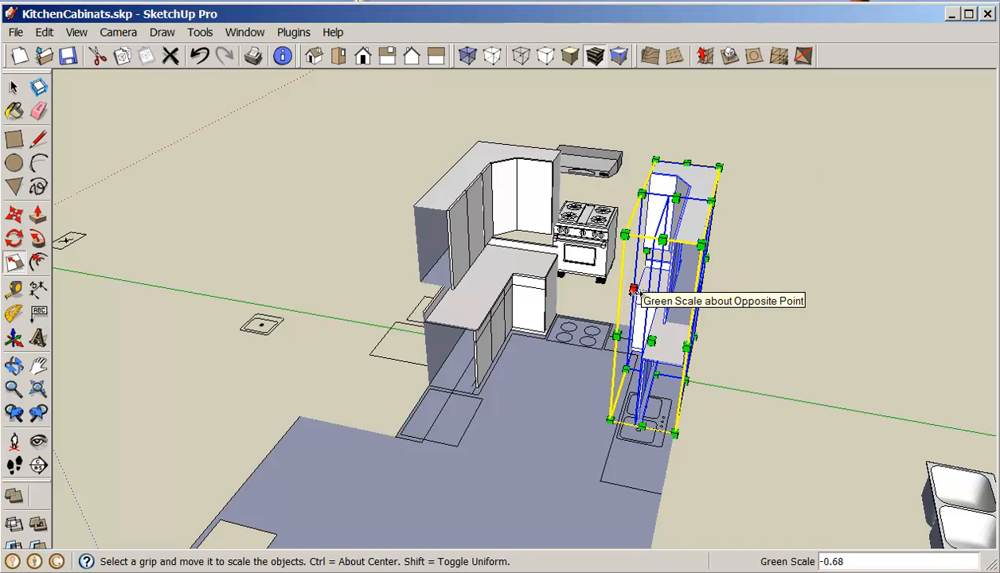
left_click_drag(634, 289, 641, 300)
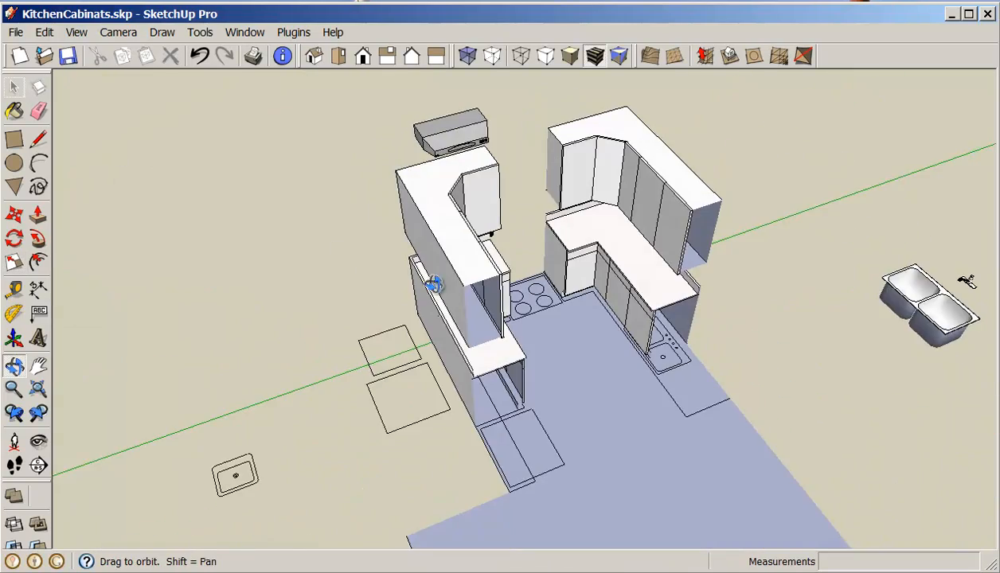
Move the tall open cabinet along the long run and make the end upper cabinet unique.
left_click_drag(434, 284, 703, 252)
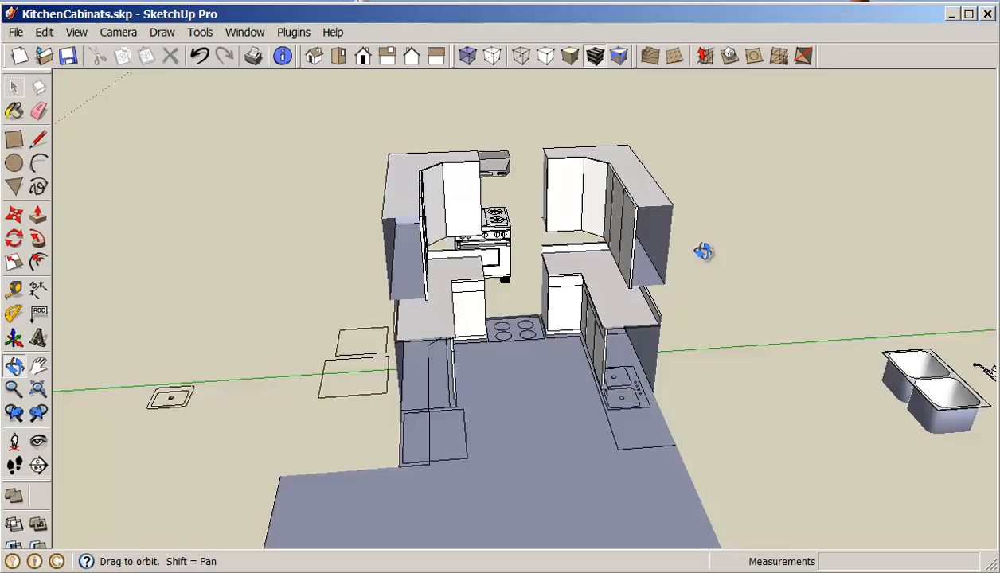
left_click_drag(701, 253, 770, 408)
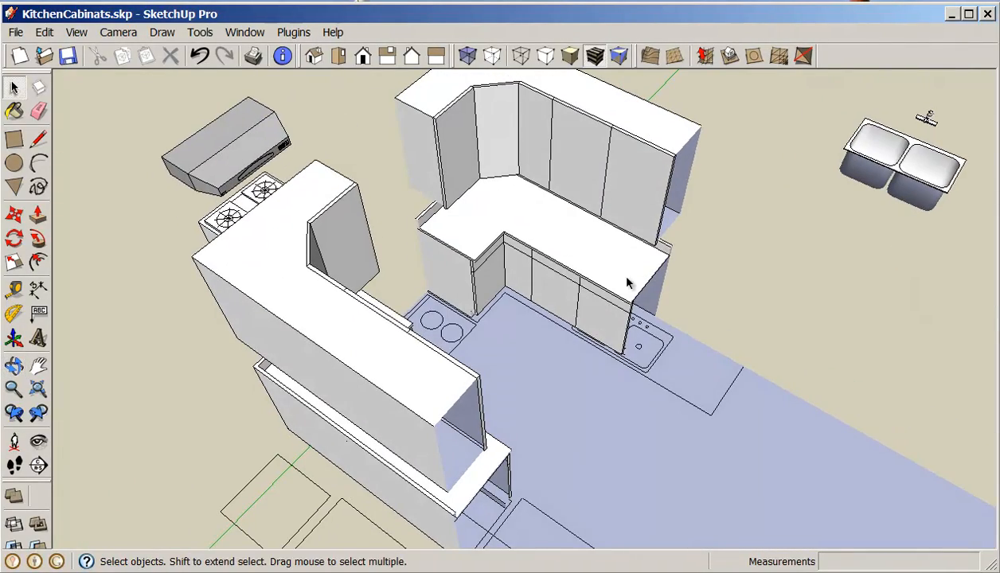
left_click(589, 255)
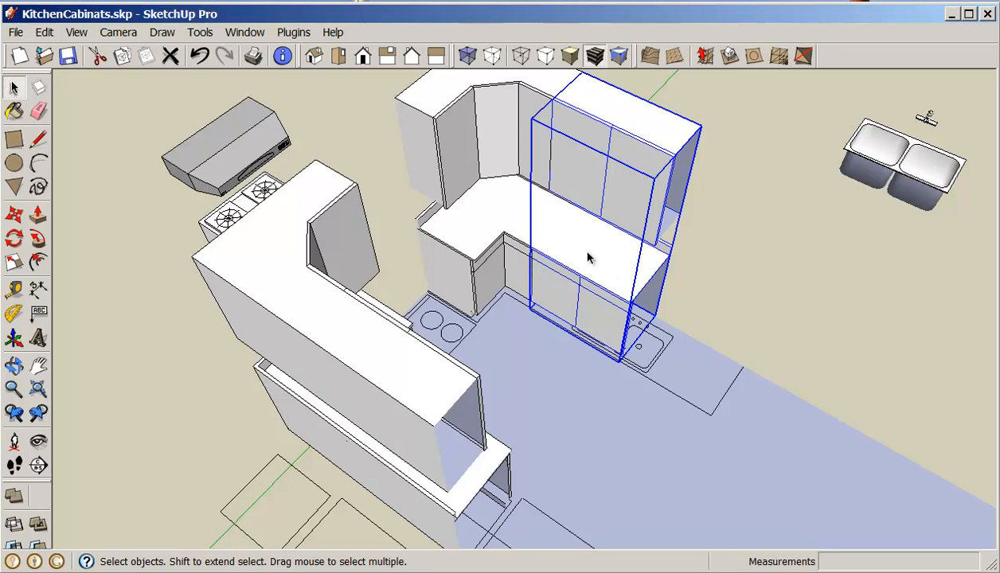
mouse_move(748, 362)
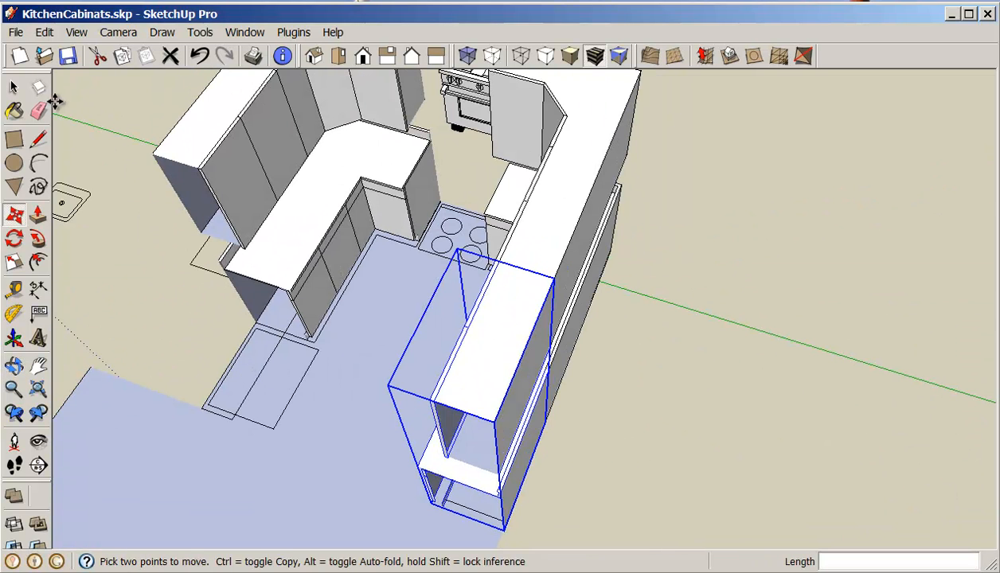
left_click(200, 56)
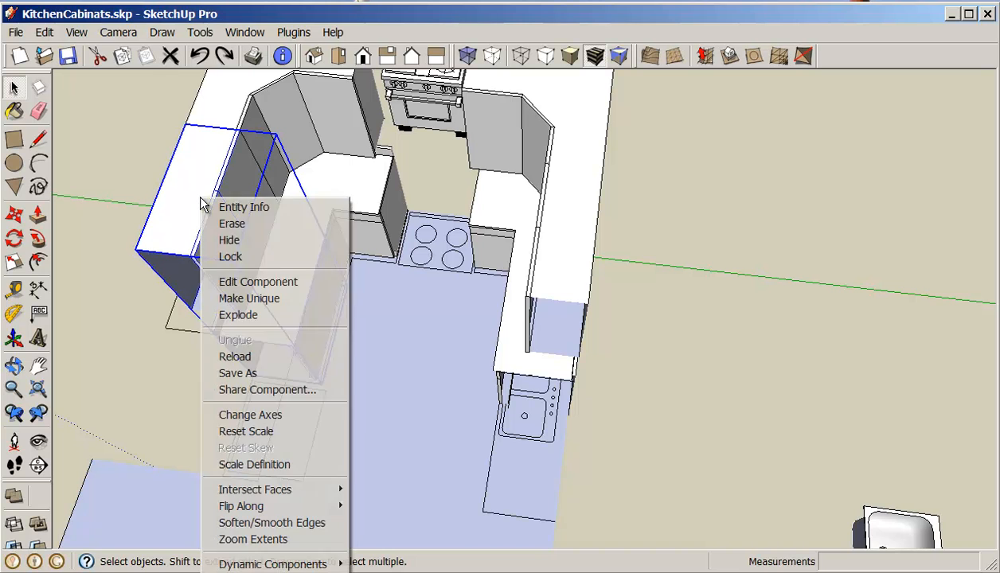
mouse_move(266, 298)
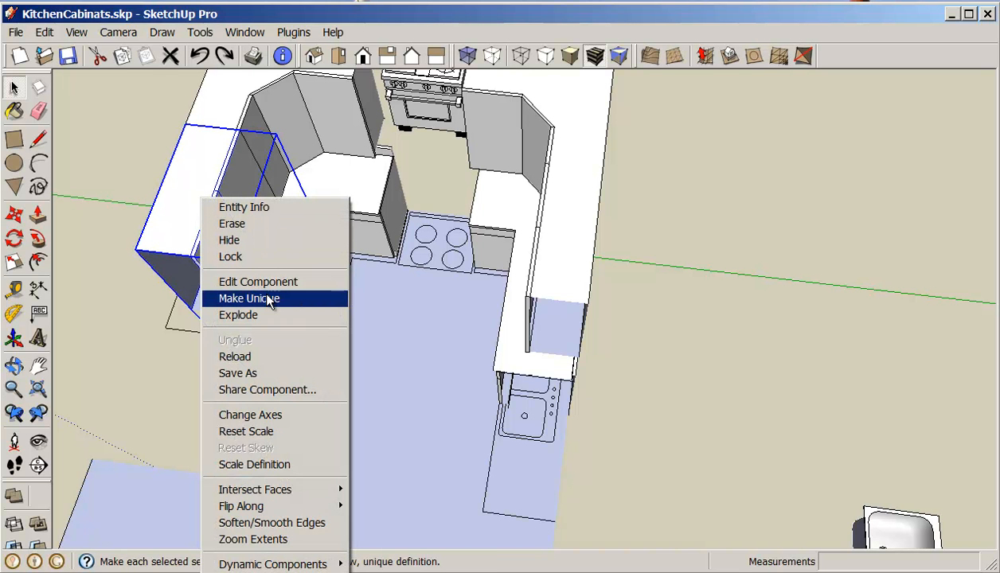
mouse_move(264, 305)
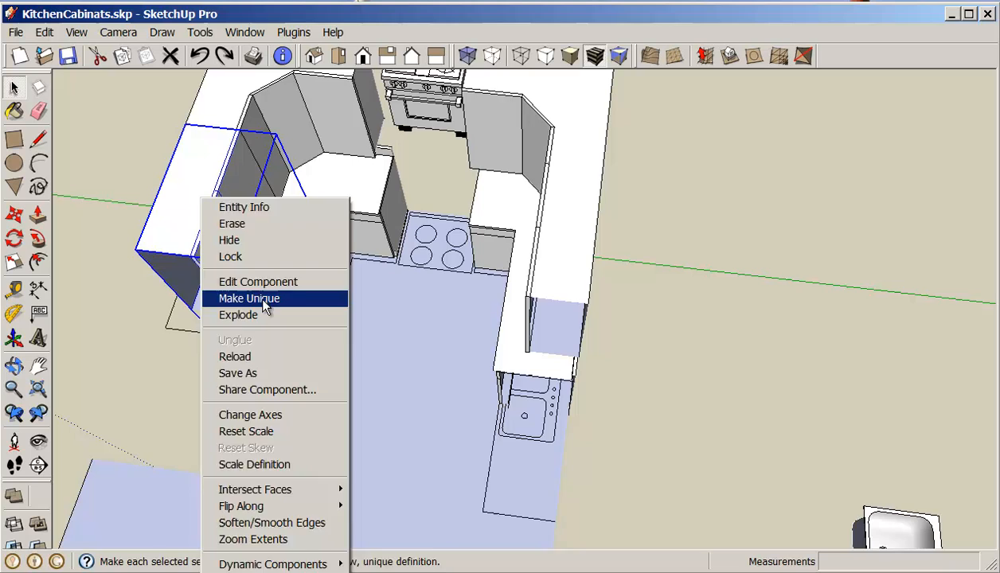
left_click(249, 297)
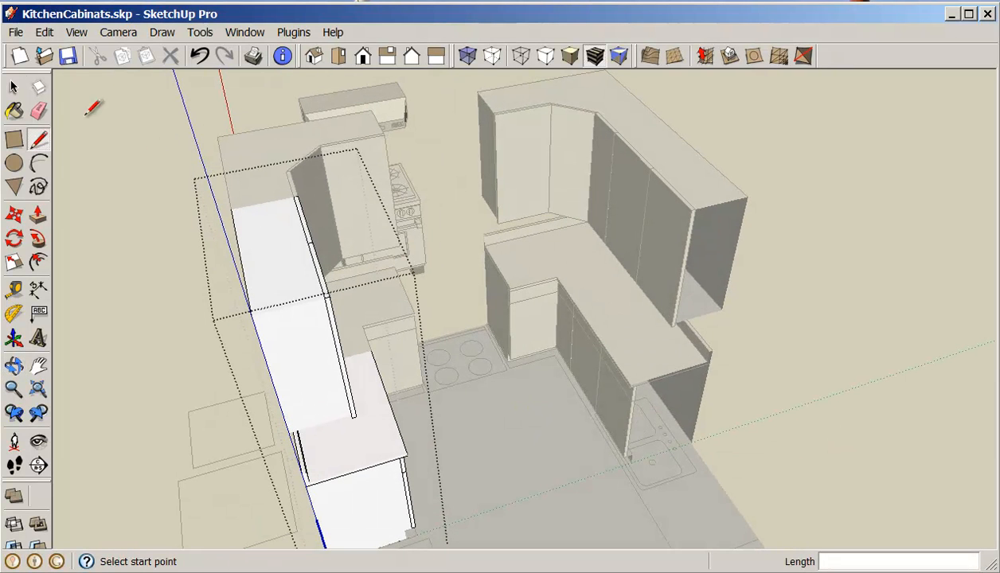
Open the cabinet component and select its end base and upper cabinets for moving.
left_click(13, 86)
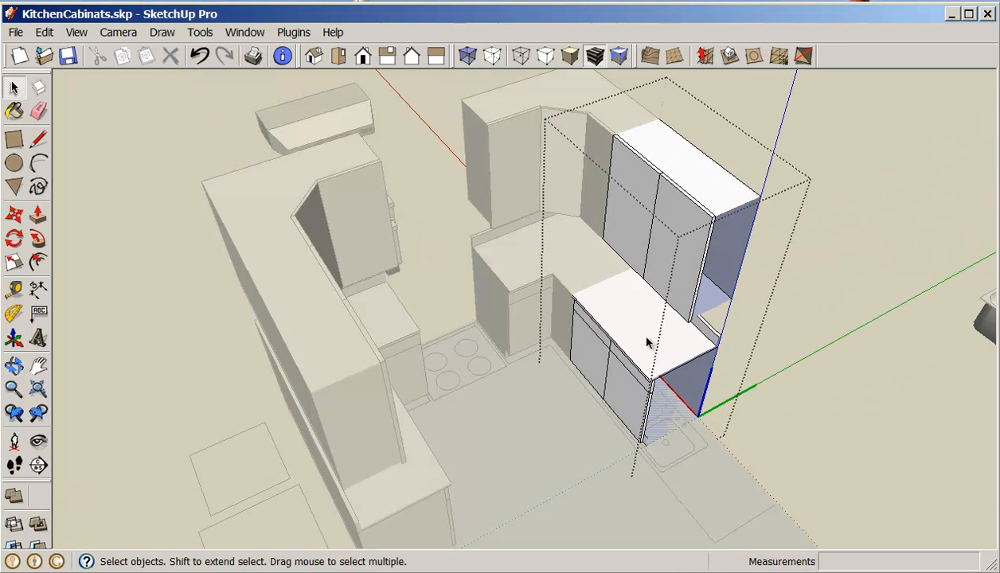
left_click(637, 342)
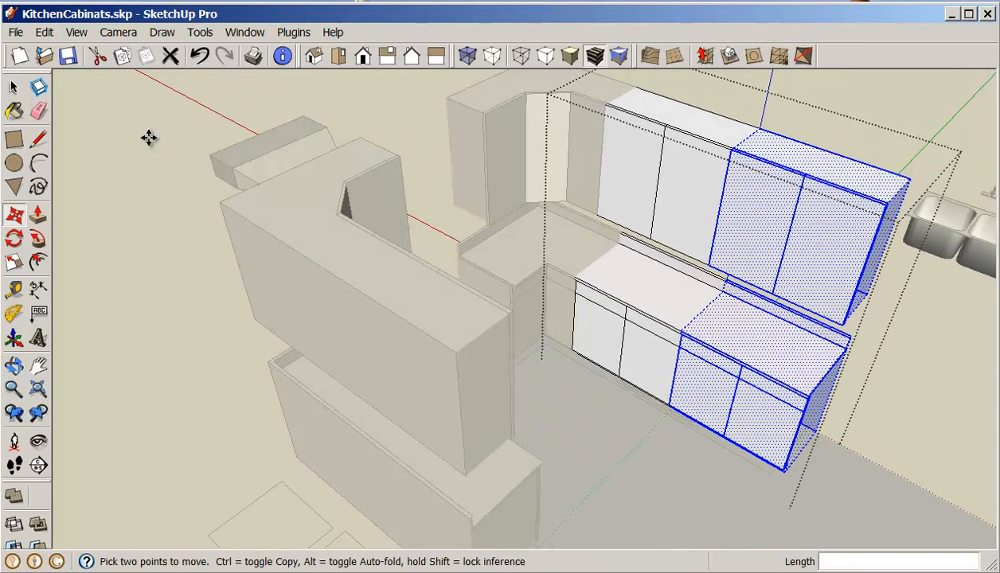
Drop the end cabinets in place and scale the long straight run to a new length.
left_click(14, 87)
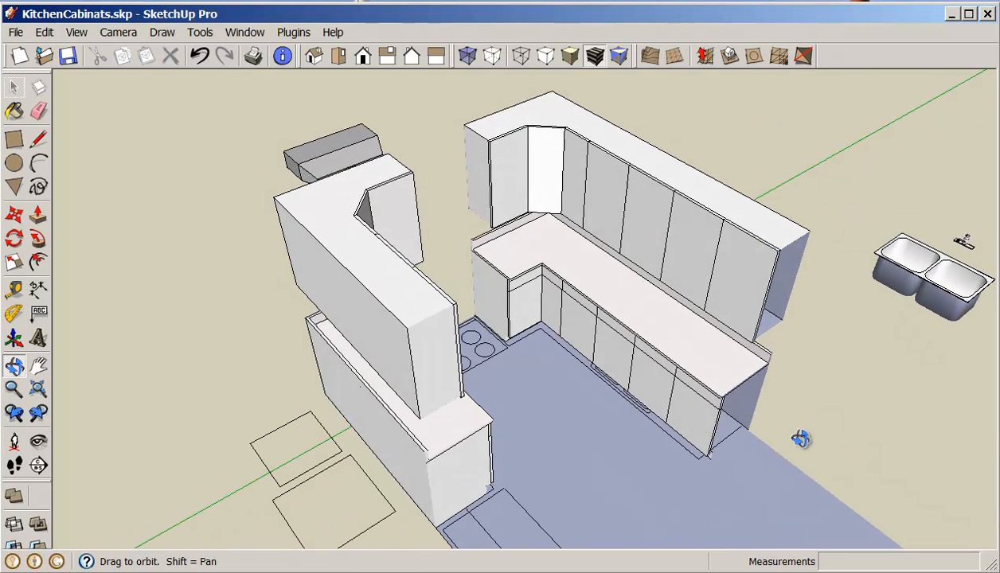
left_click(14, 87)
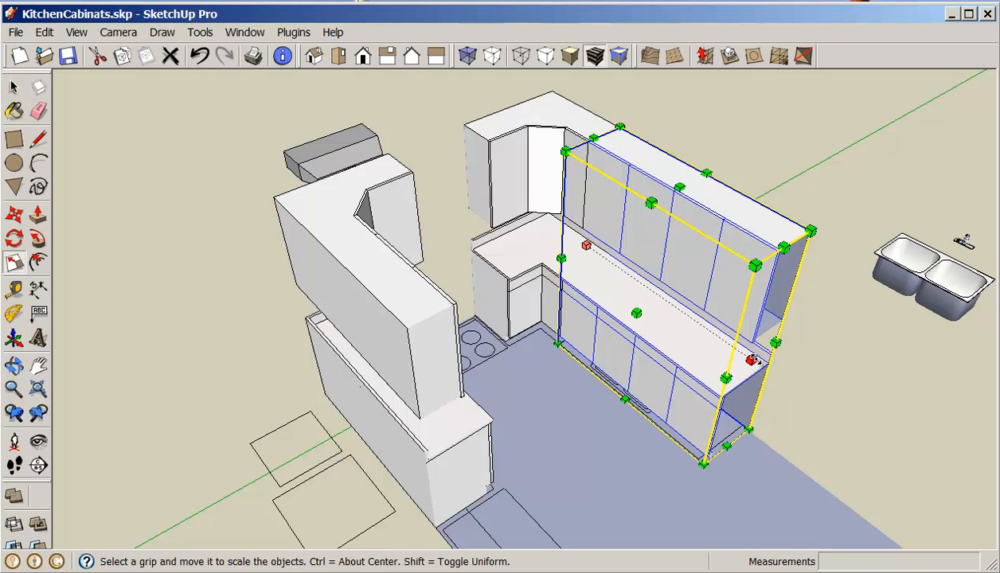
left_click_drag(748, 361, 743, 355)
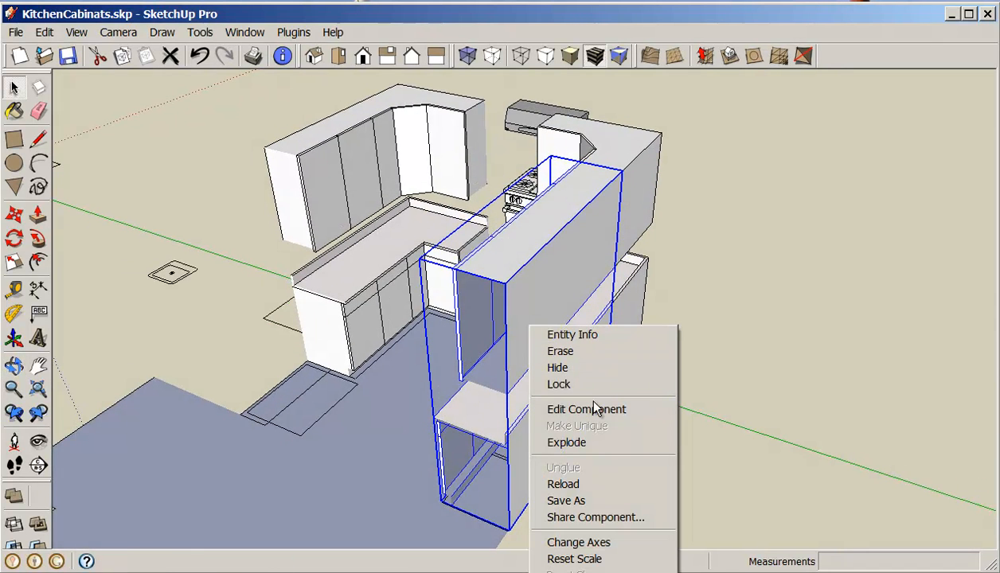
Open the tall shelving unit for editing, clear its selection, and orbit along the long run.
left_click(587, 408)
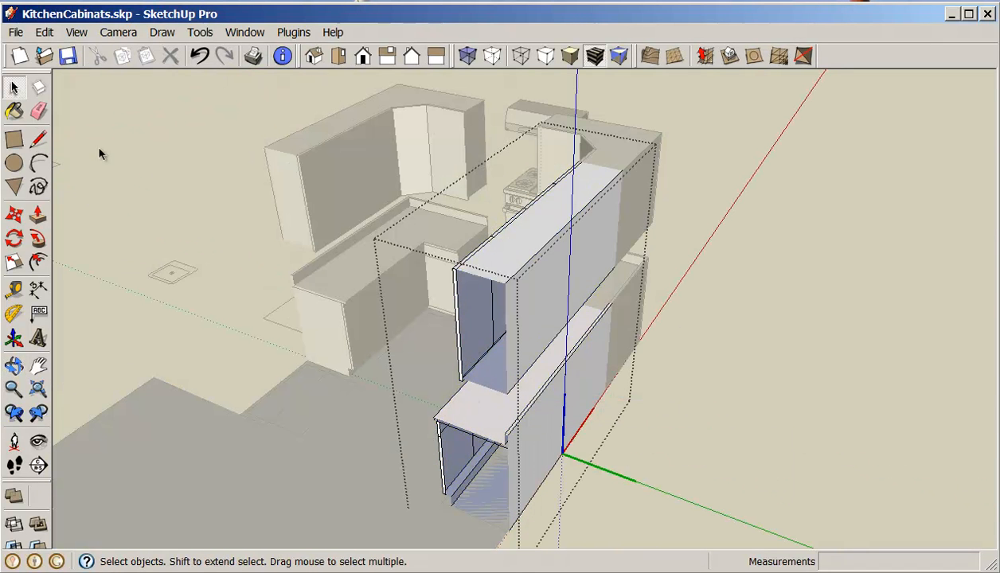
left_click(38, 140)
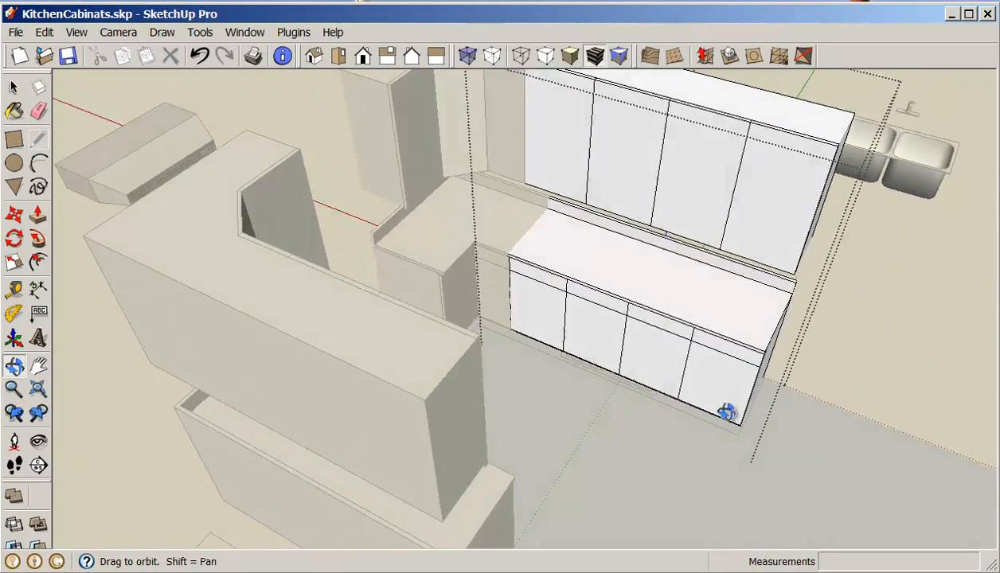
left_click_drag(724, 412, 316, 402)
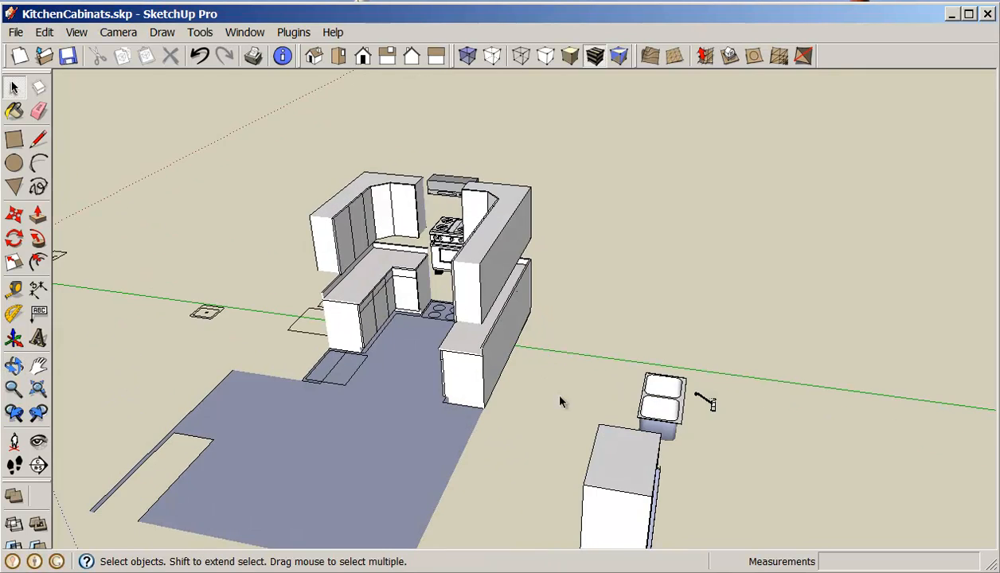
Move the tall fridge cabinet to the L-shaped counter's end and narrow its width to about 0.89.
left_click(15, 186)
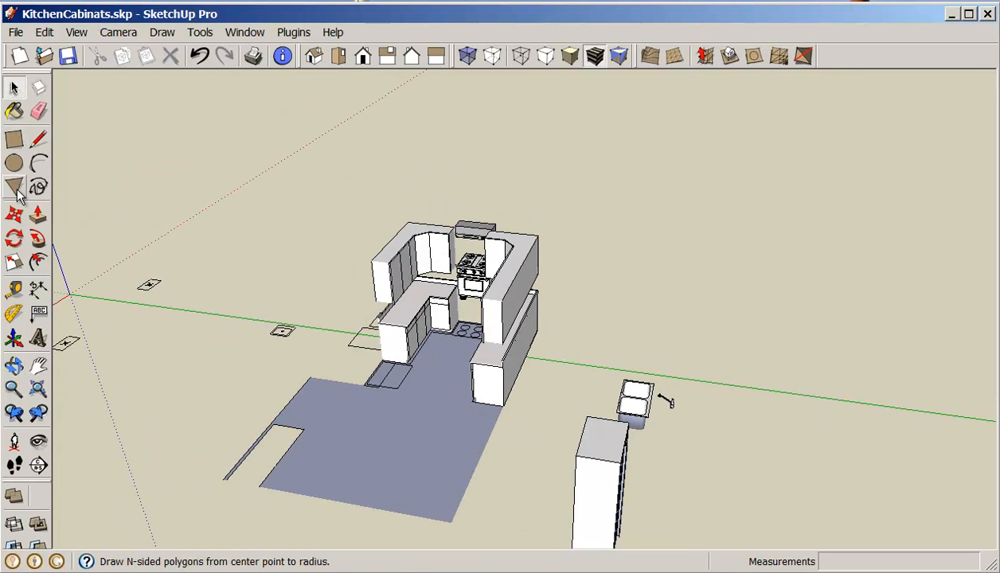
left_click(593, 478)
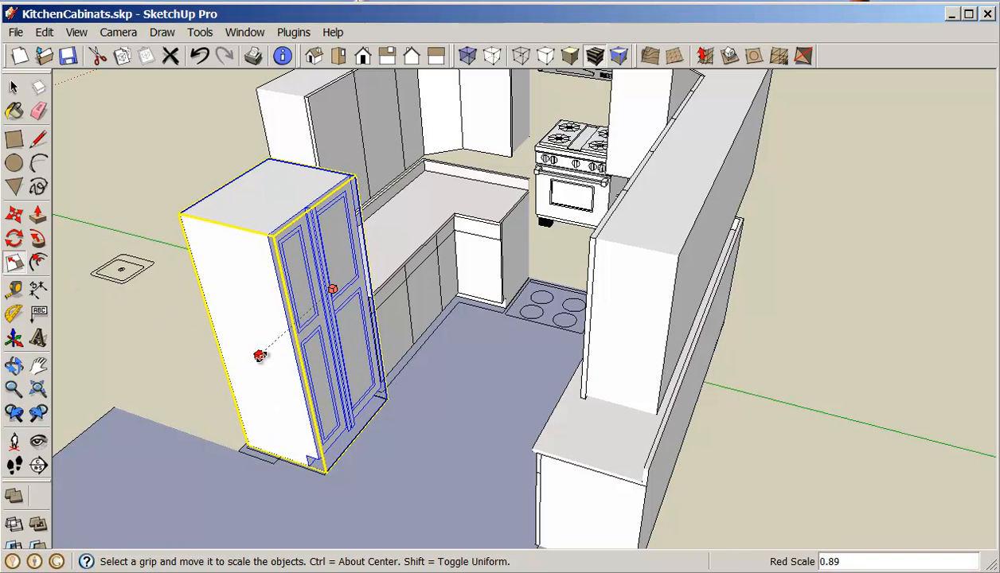
left_click_drag(261, 356, 279, 345)
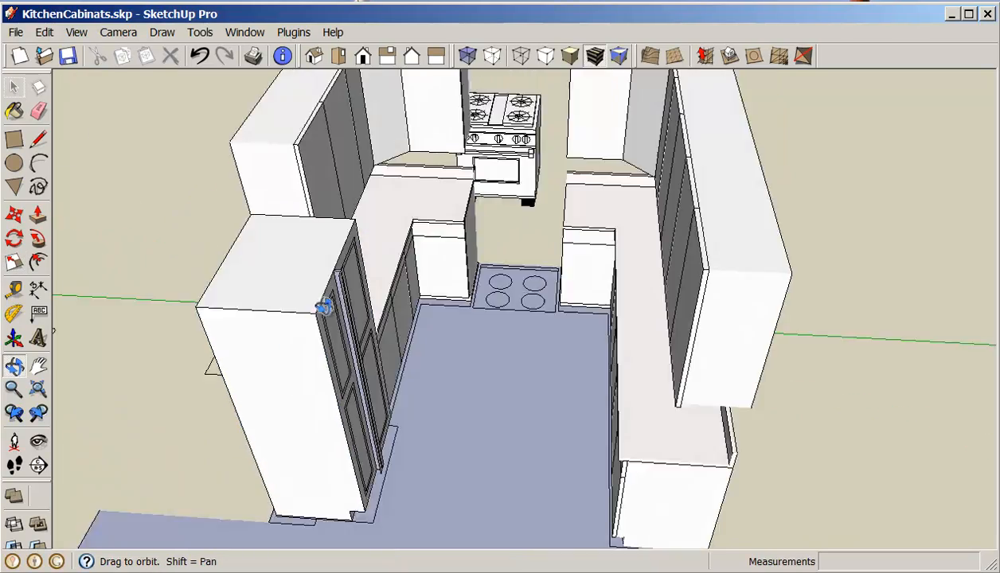
left_click_drag(325, 307, 71, 203)
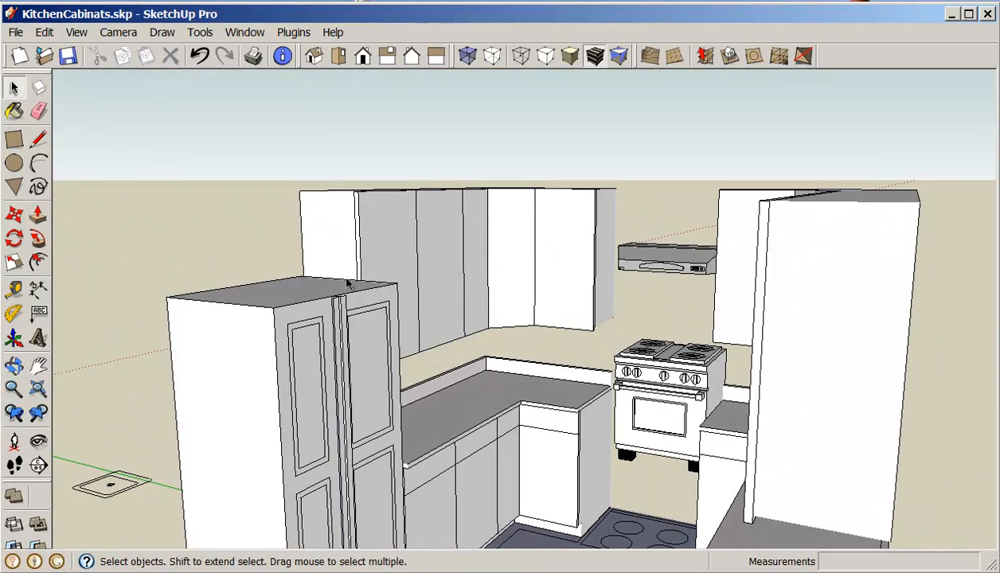
mouse_move(112, 167)
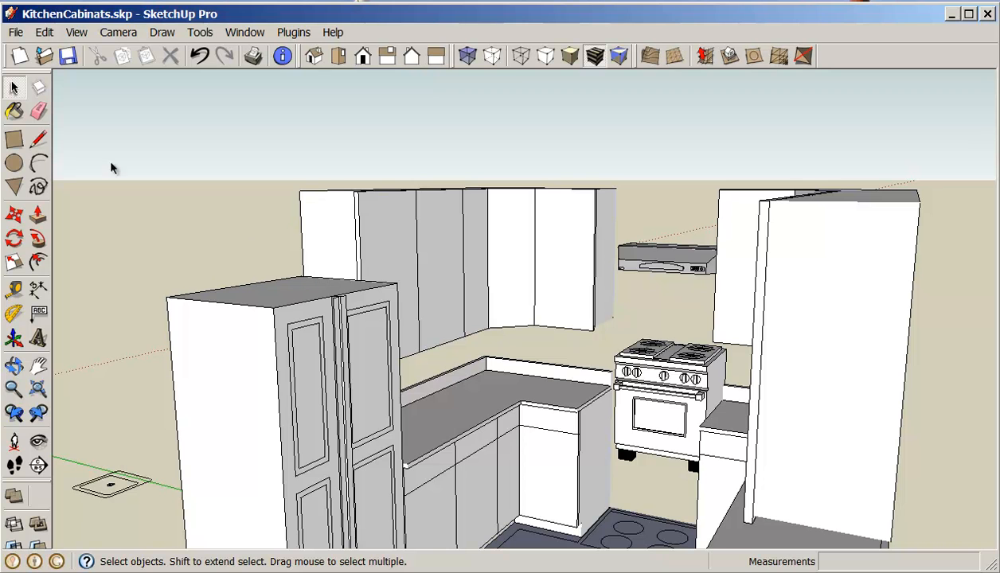
In the upper cabinet component, draw an edge along the lower face above the fridge.
left_click(333, 254)
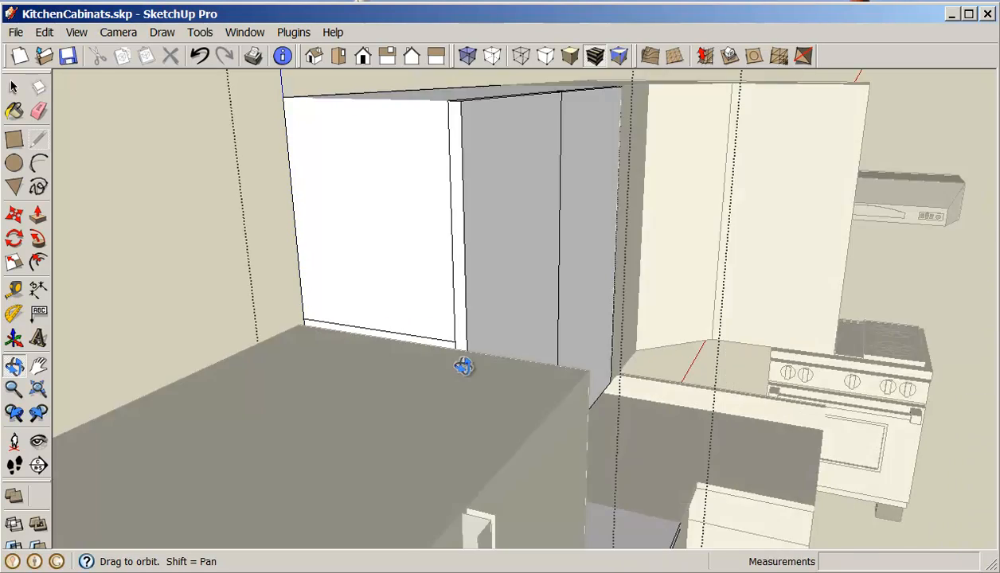
left_click_drag(465, 367, 199, 285)
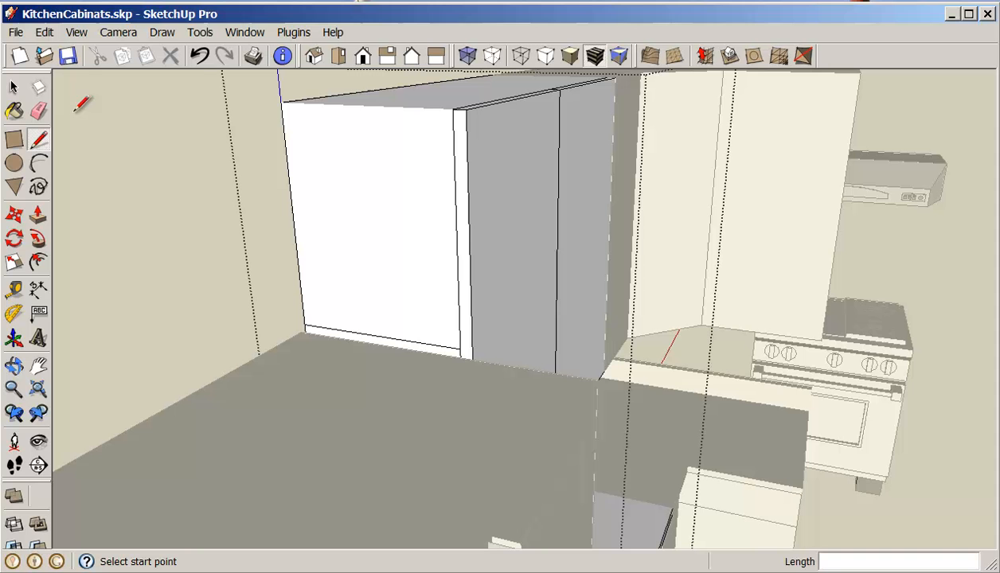
left_click(201, 56)
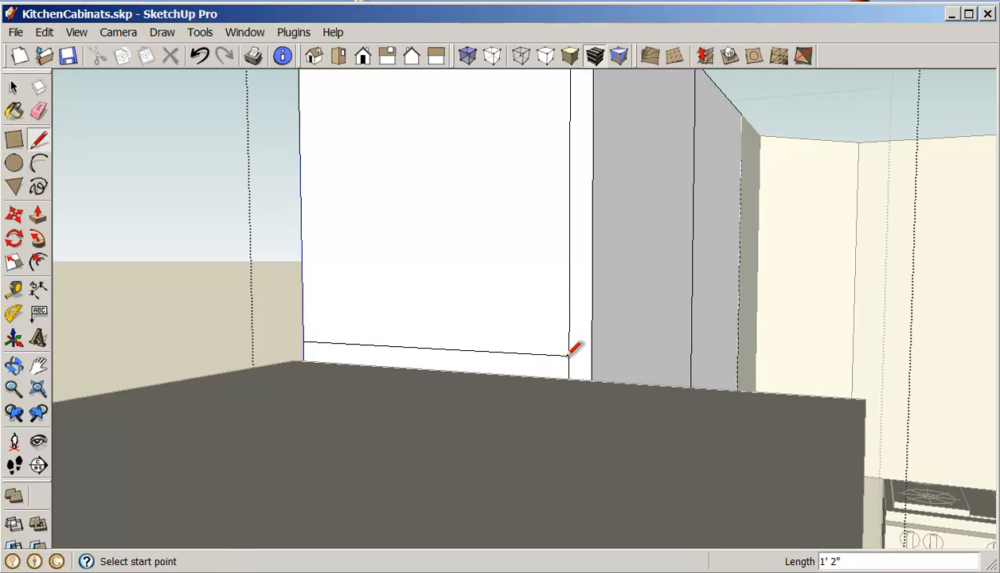
left_click(569, 350)
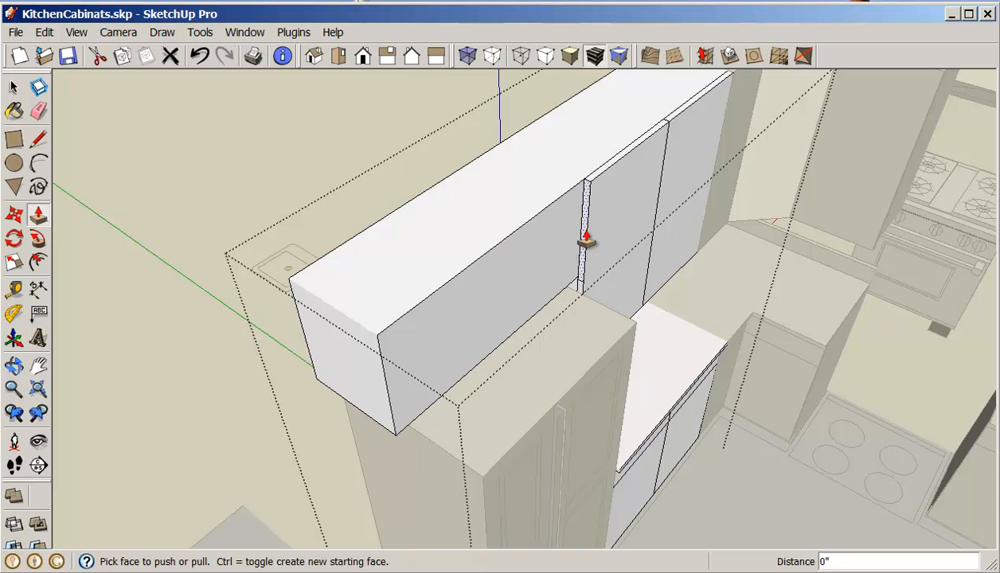
Push/pull the new face out over the fridge and draw a line dividing the doors.
left_click(38, 111)
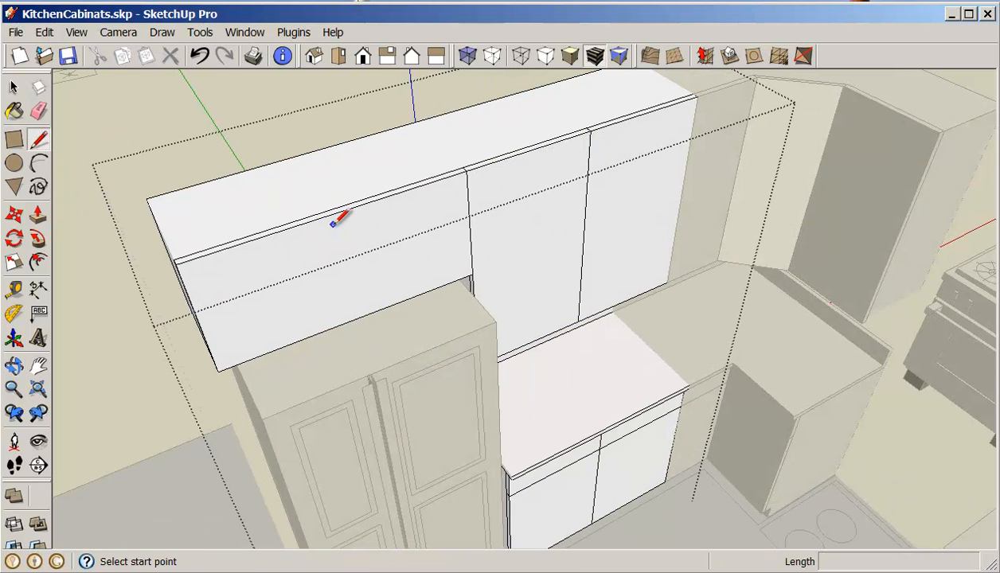
mouse_move(323, 215)
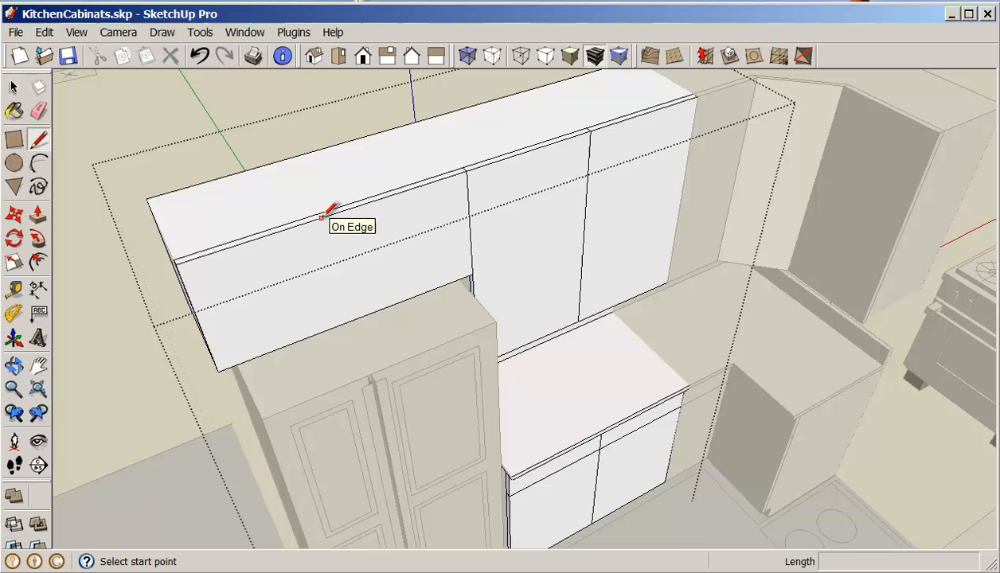
left_click(332, 216)
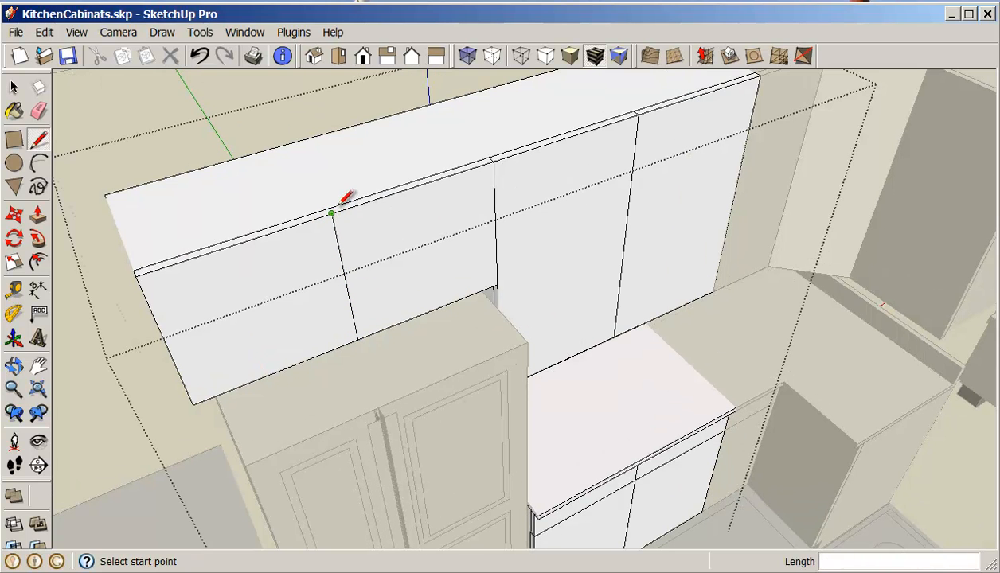
left_click(332, 213)
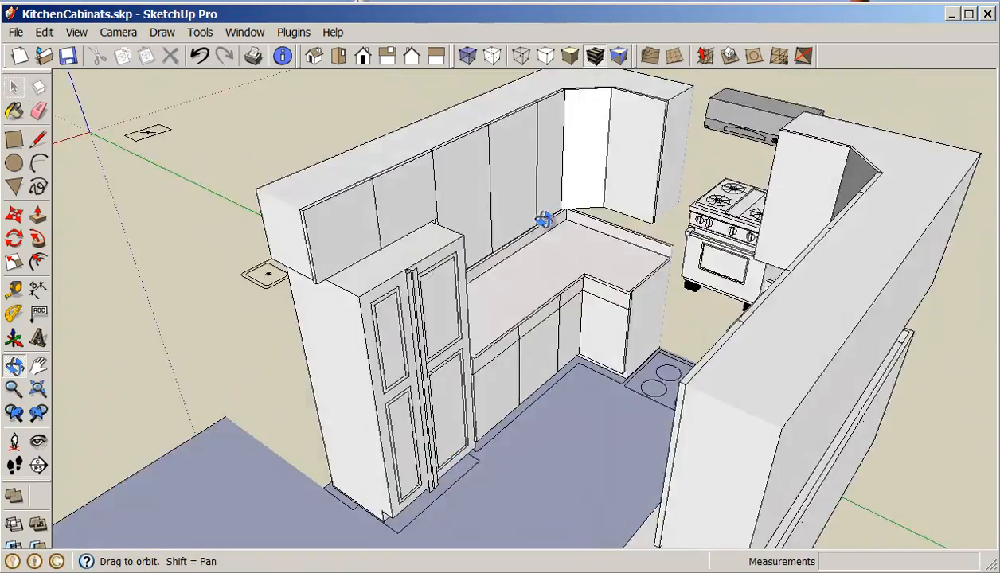
left_click_drag(546, 219, 768, 318)
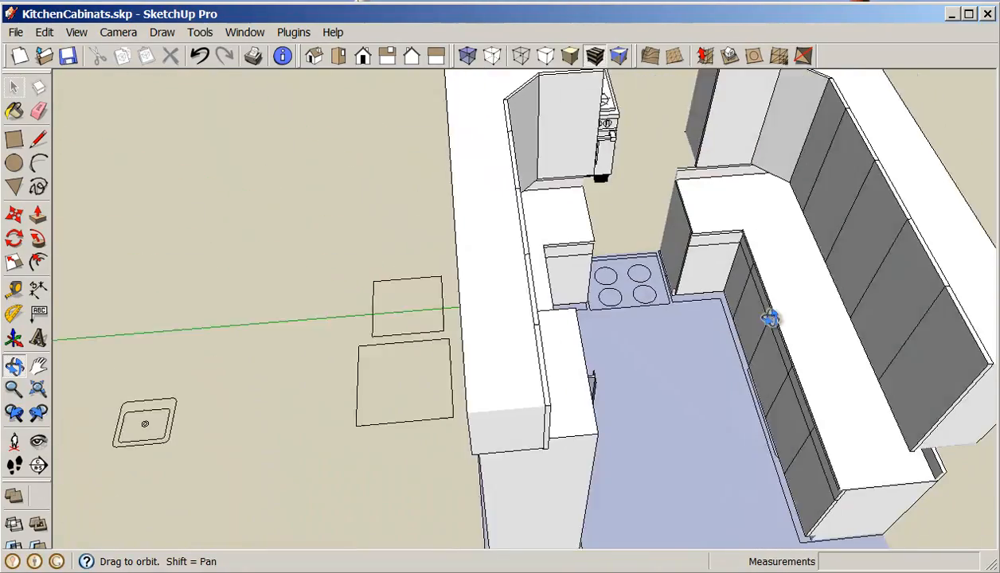
left_click_drag(771, 319, 671, 338)
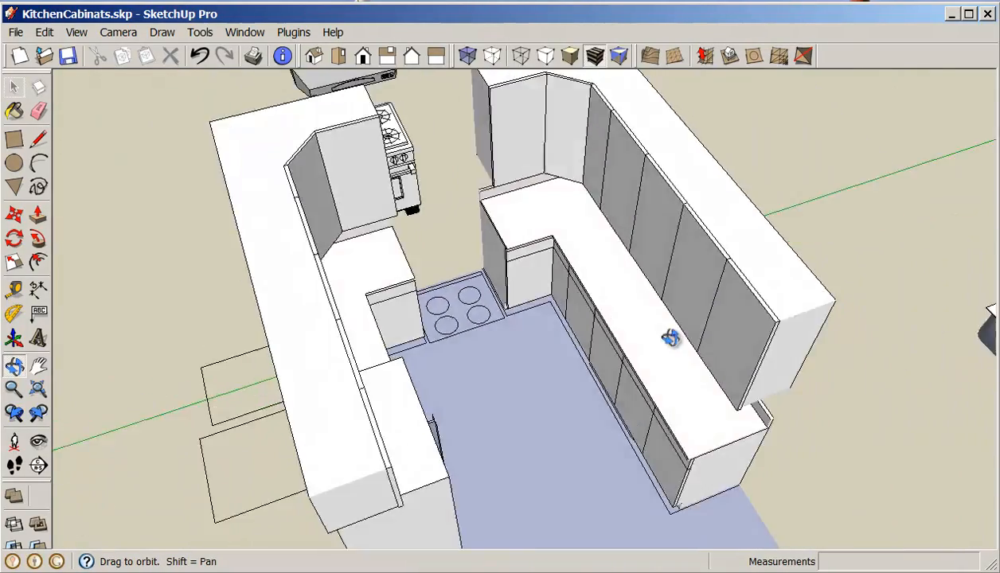
left_click_drag(671, 339, 796, 302)
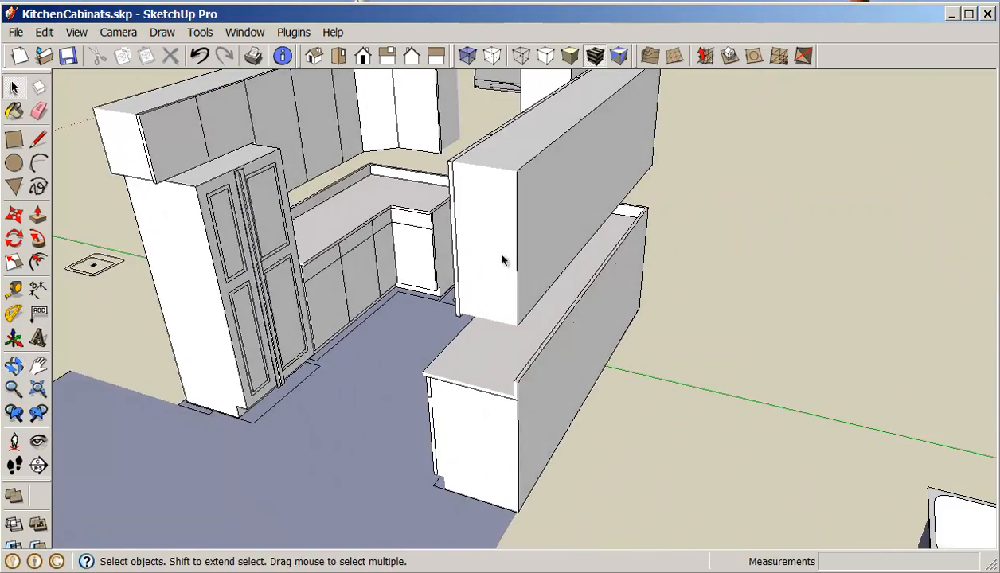
left_click_drag(502, 260, 747, 368)
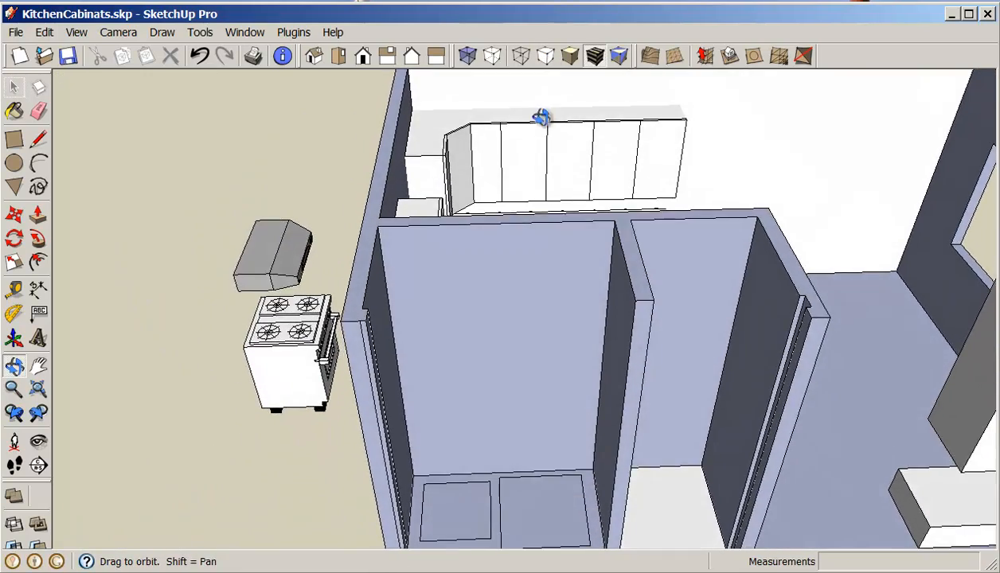
left_click_drag(541, 115, 492, 216)
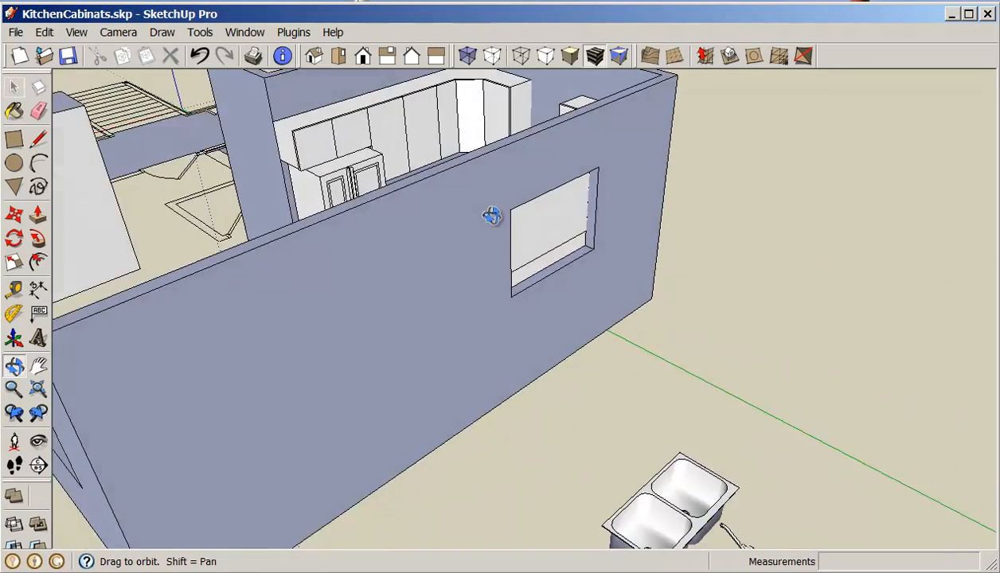
left_click_drag(492, 215, 538, 381)
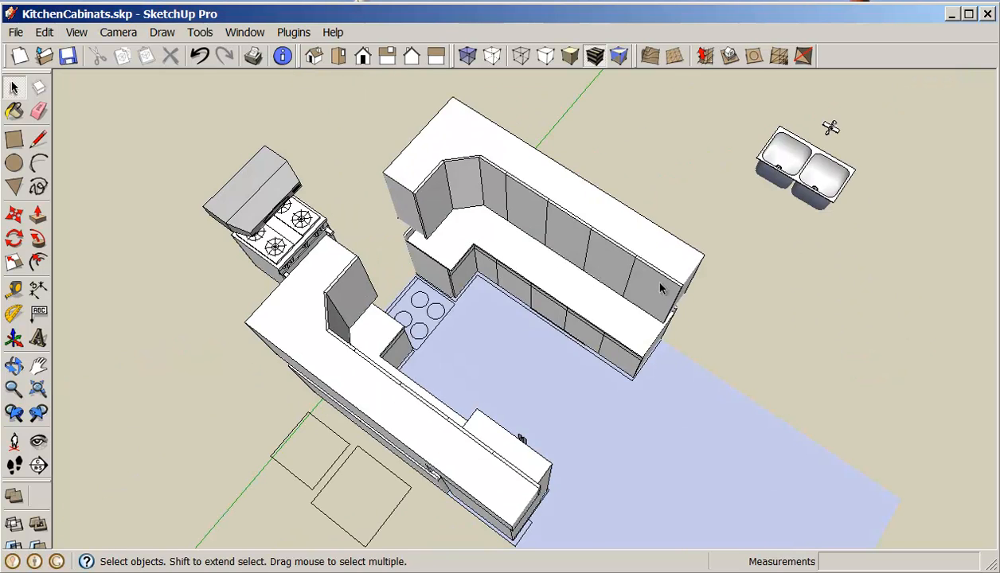
Edit the upper cabinet run, draw two cut lines across it, and erase the section between.
right_click(661, 288)
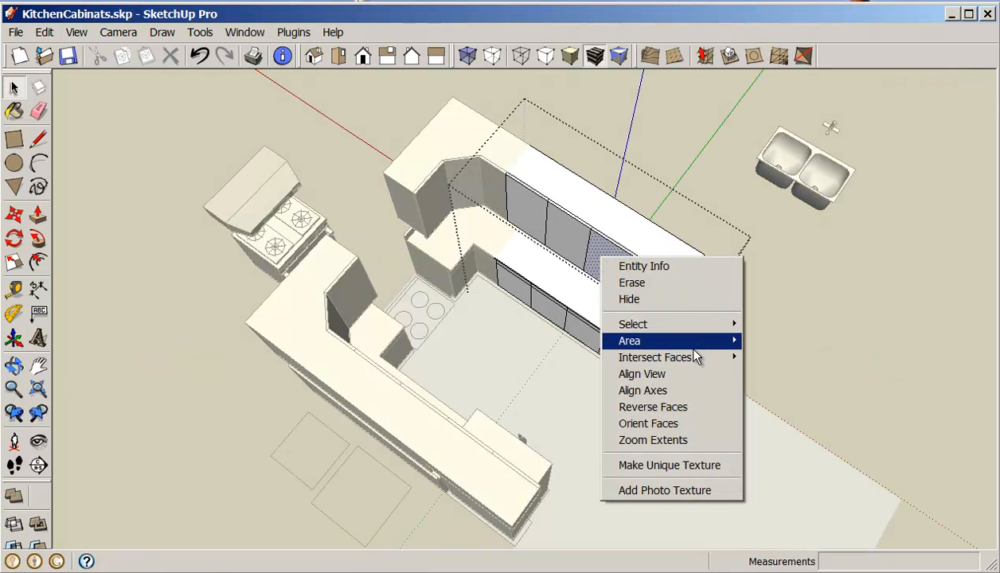
mouse_move(672, 282)
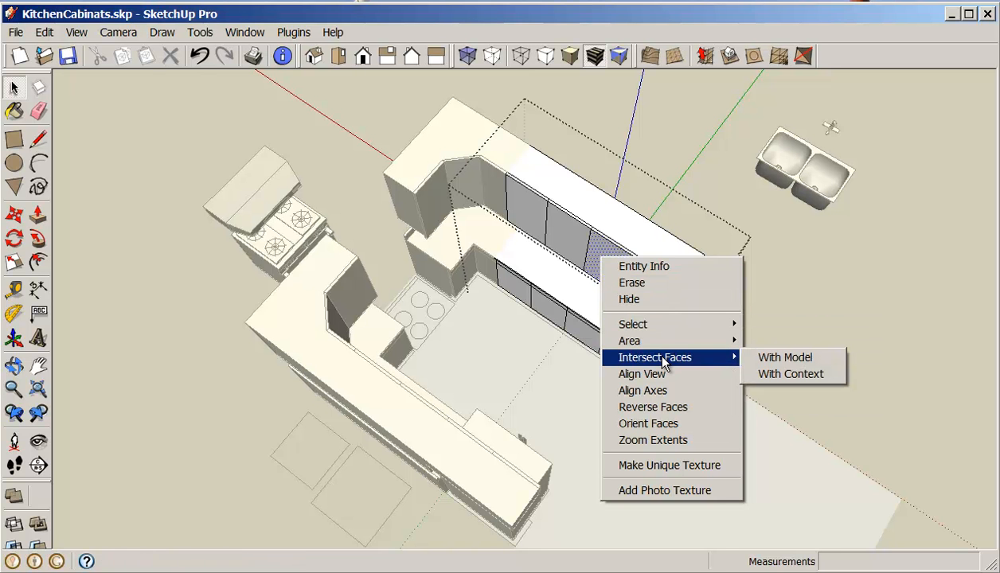
mouse_move(824, 310)
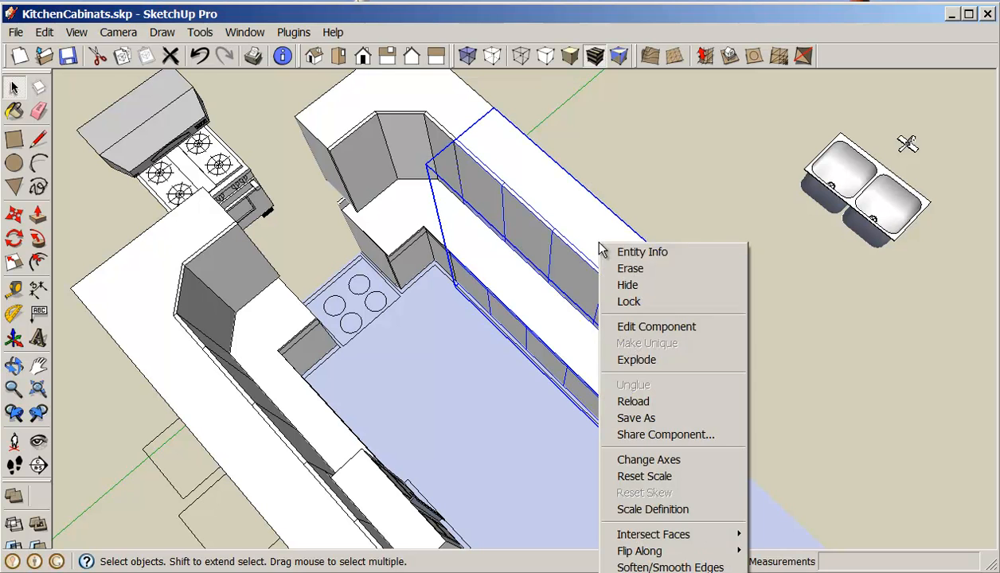
mouse_move(656, 327)
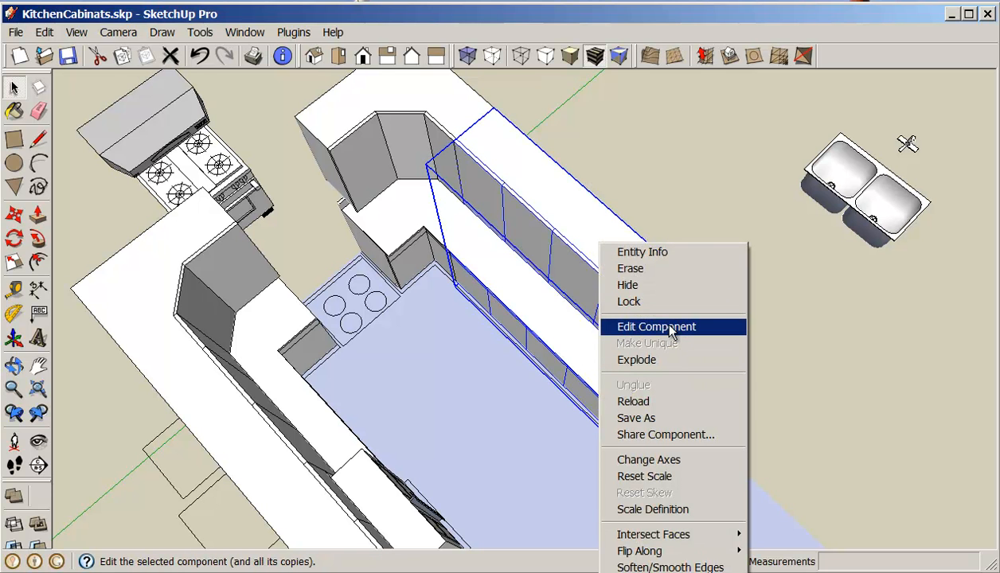
left_click(656, 327)
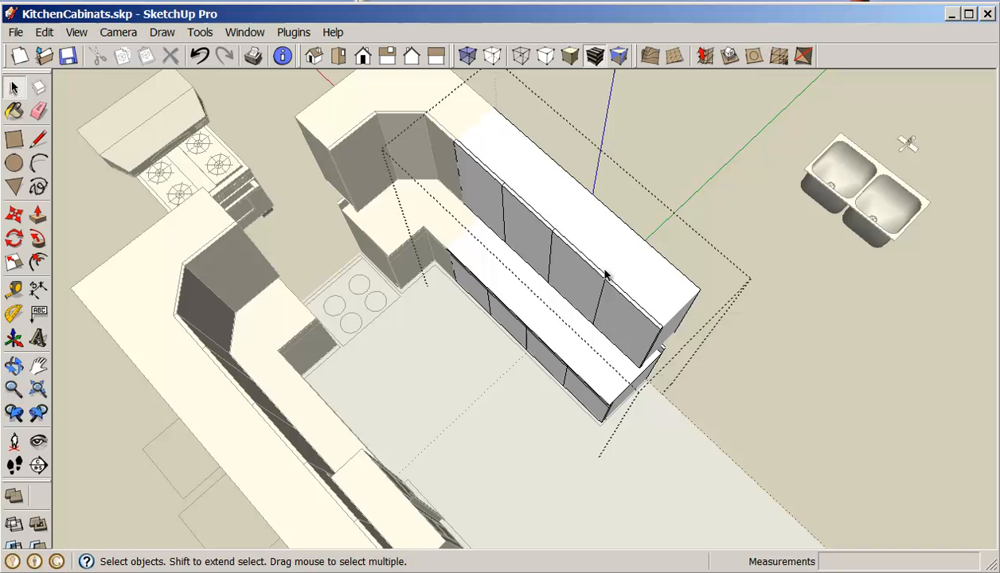
left_click(38, 141)
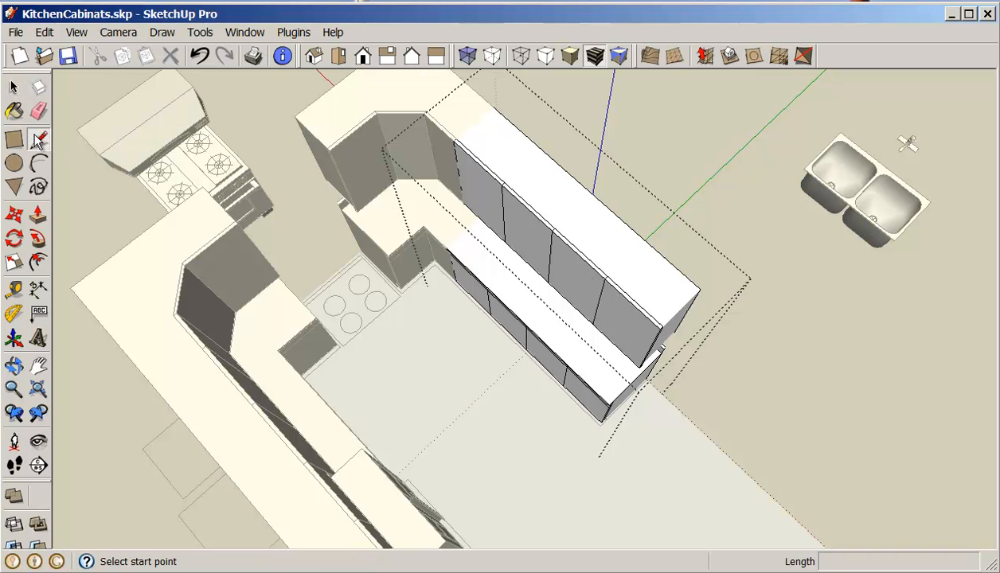
mouse_move(613, 259)
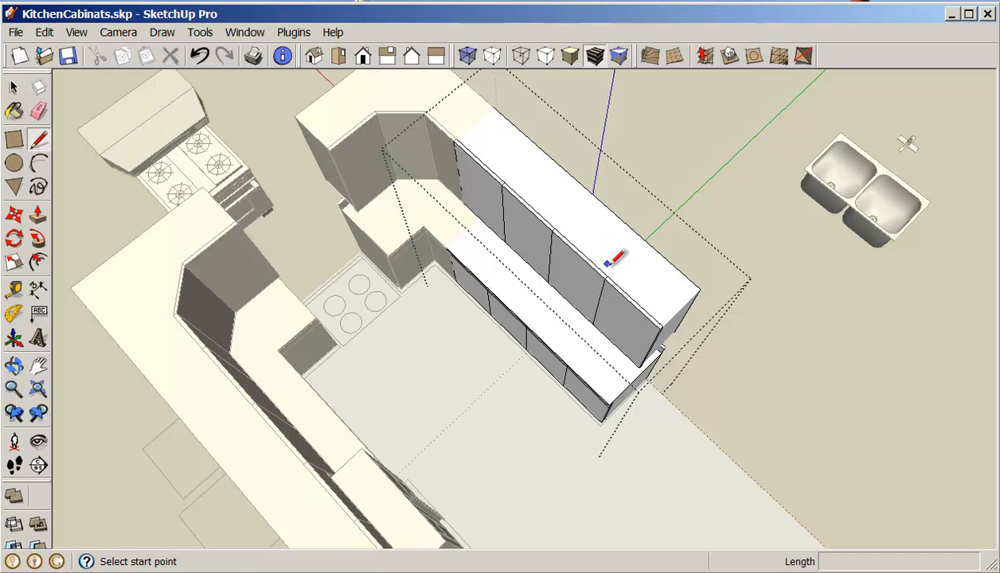
mouse_move(655, 232)
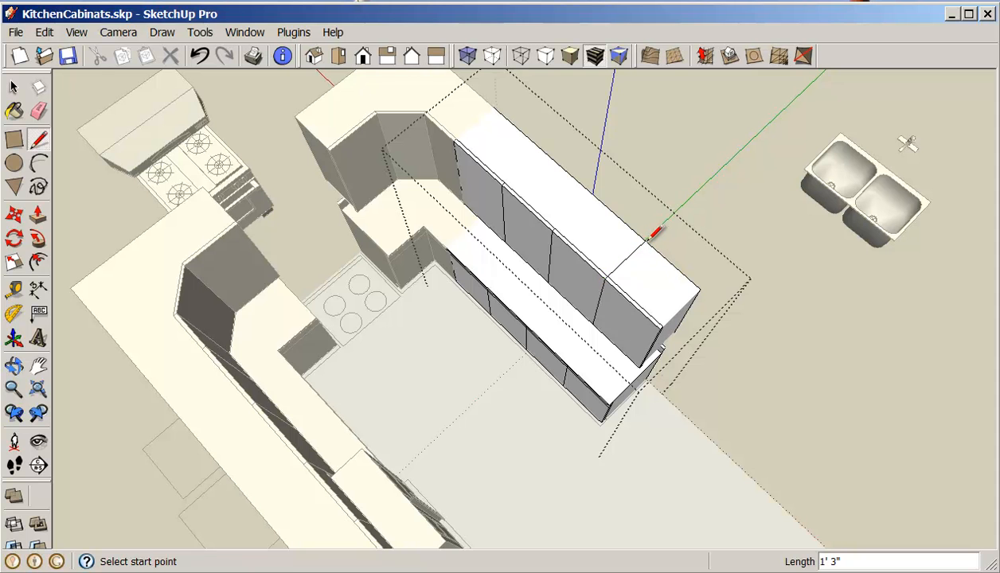
left_click(500, 185)
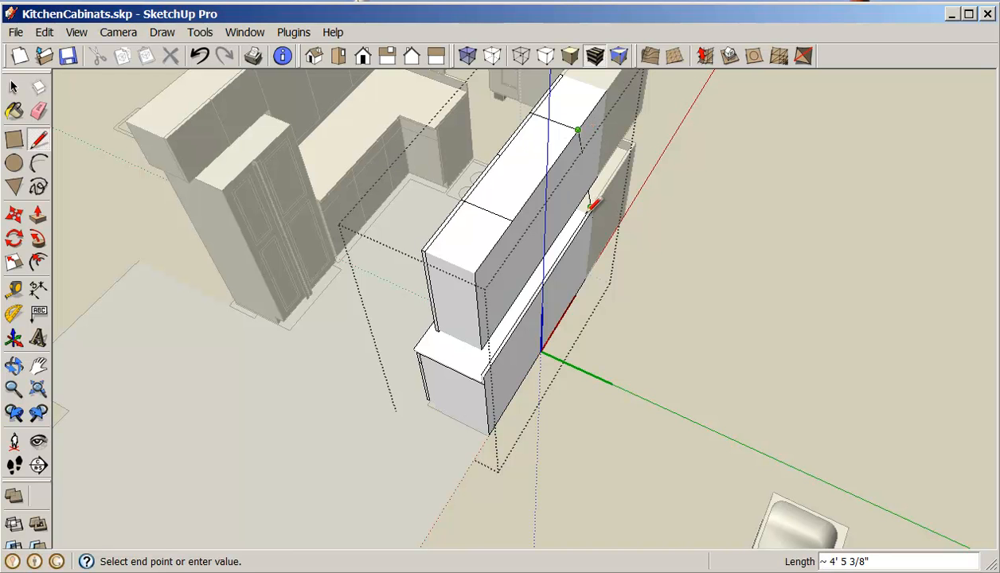
mouse_move(513, 221)
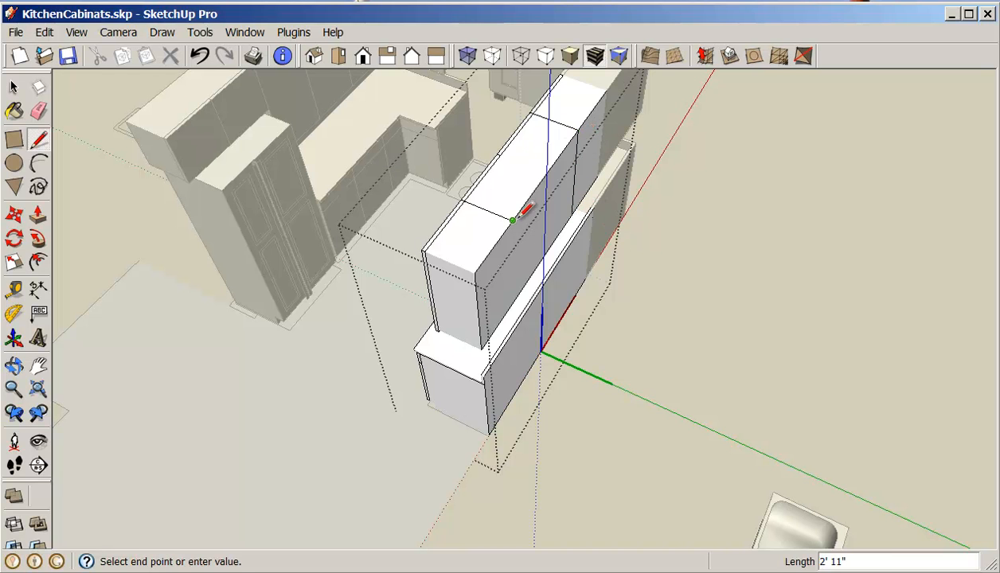
mouse_move(436, 210)
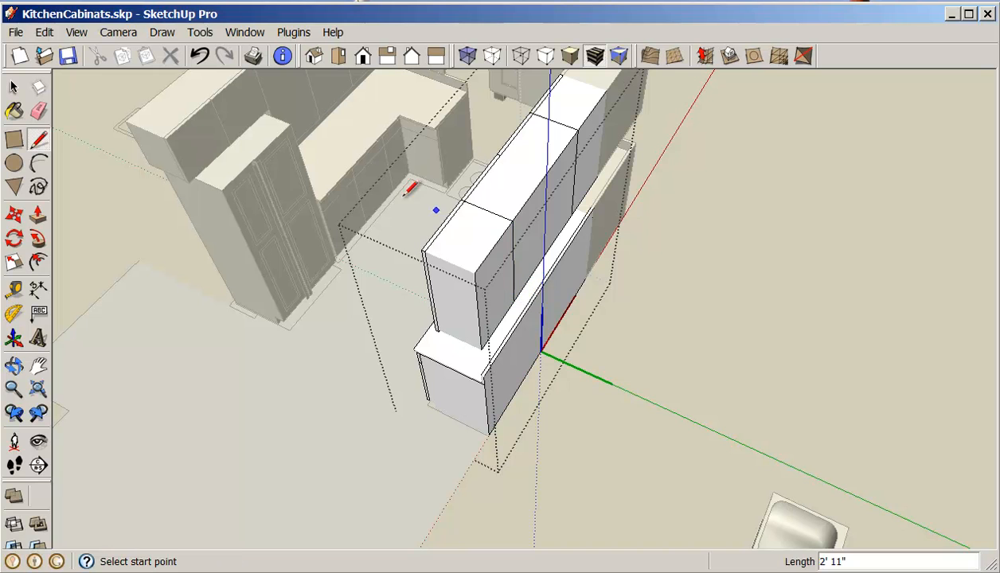
left_click(38, 111)
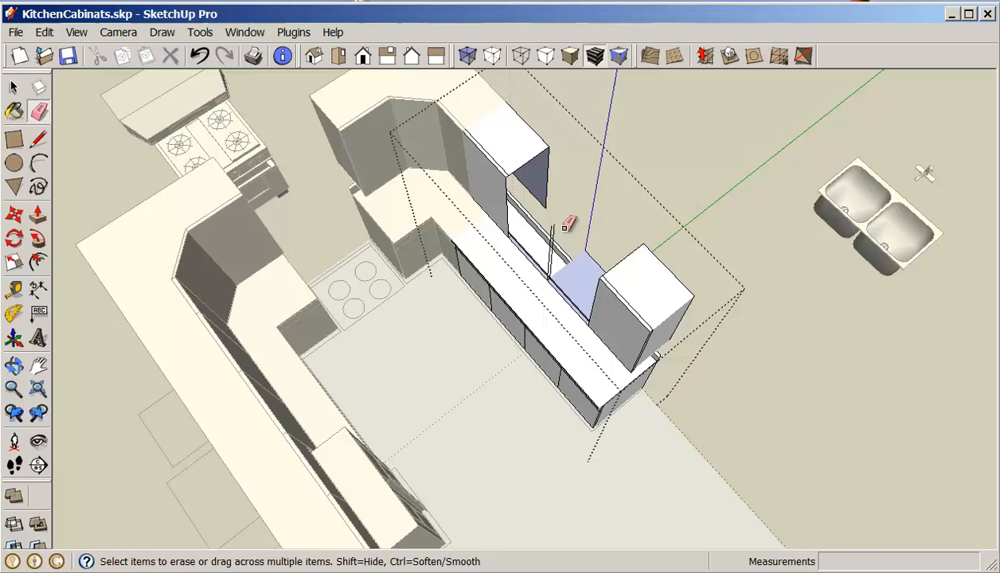
Draw closing lines along the cut ends and back edge of the upper-cabinet gap.
left_click_drag(557, 239, 574, 207)
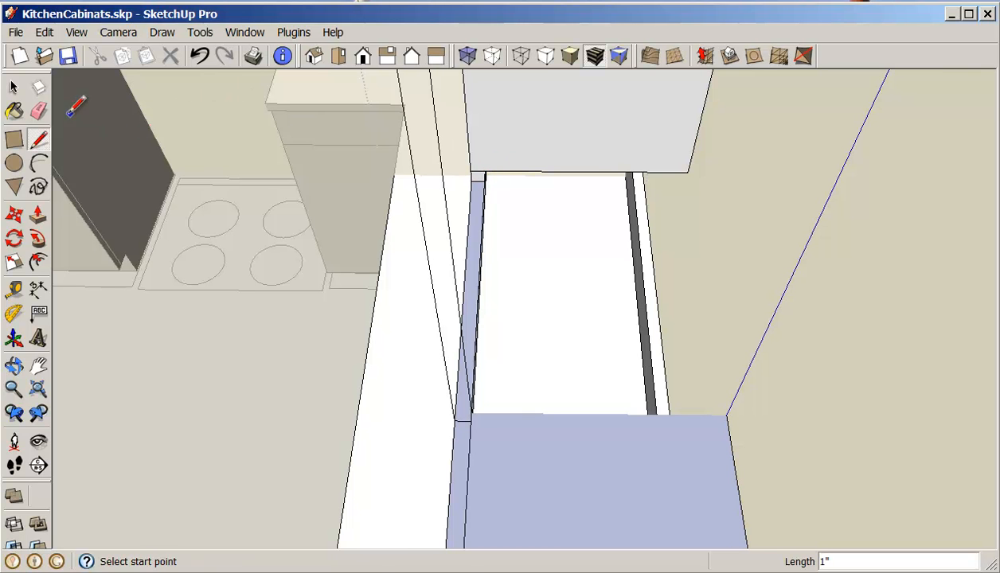
left_click(38, 111)
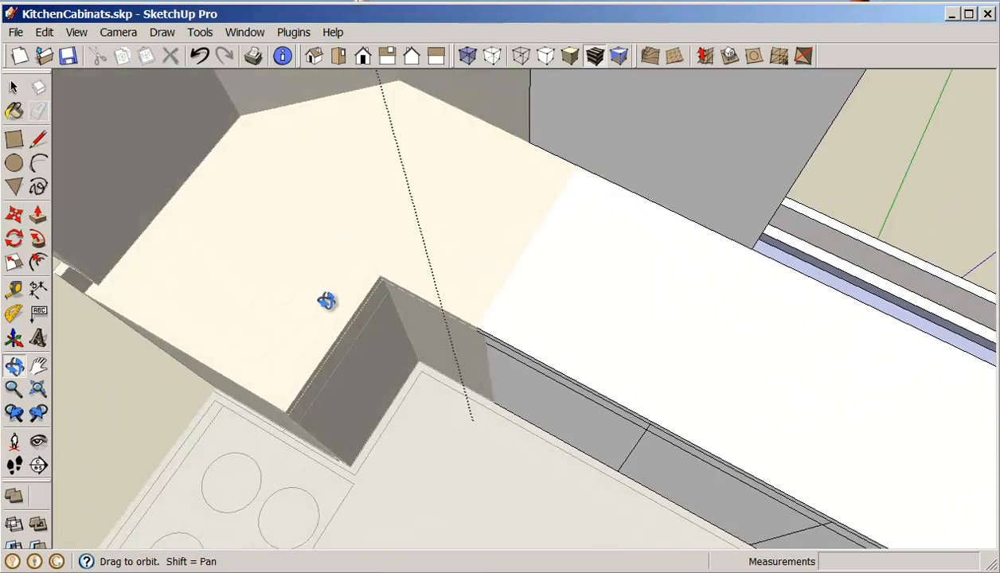
left_click_drag(327, 301, 593, 416)
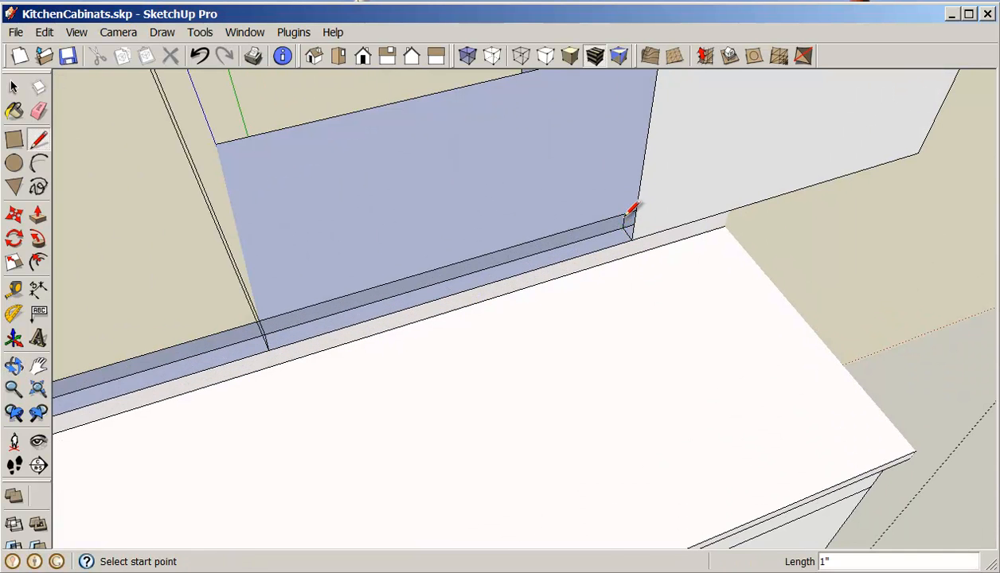
left_click(629, 231)
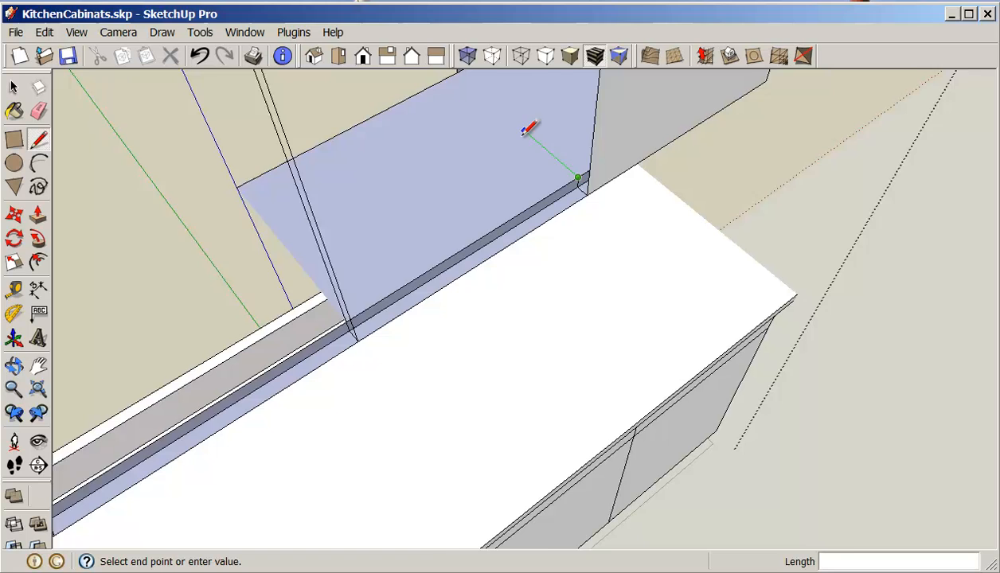
left_click(578, 176)
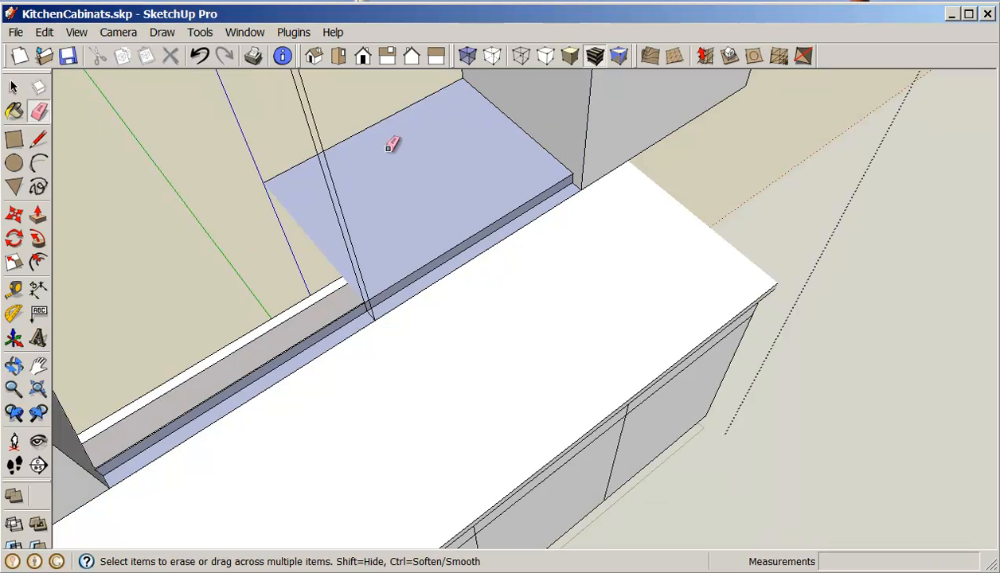
Erase the leftover face, stray edge and strip above the counter in the gap.
left_click(390, 145)
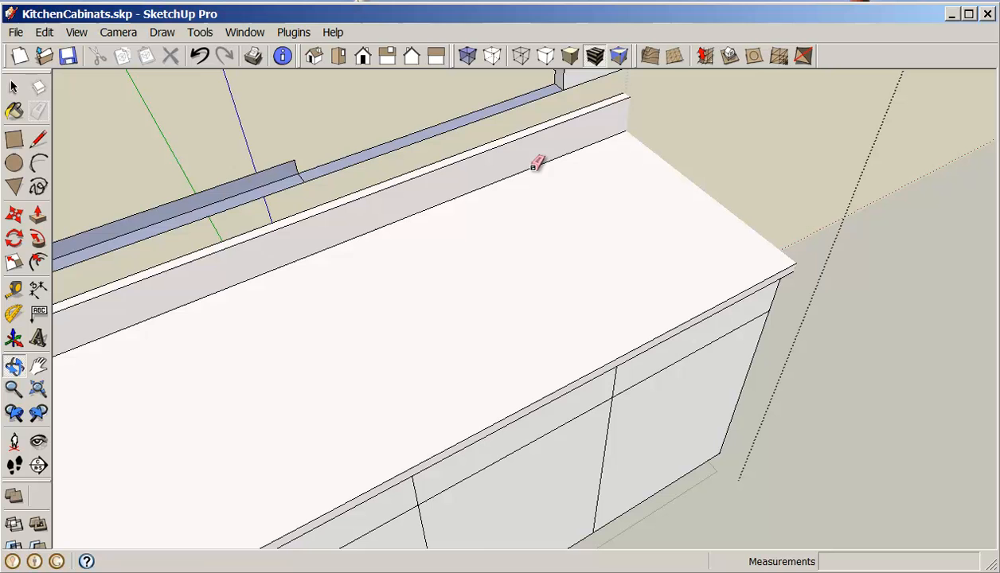
left_click(38, 111)
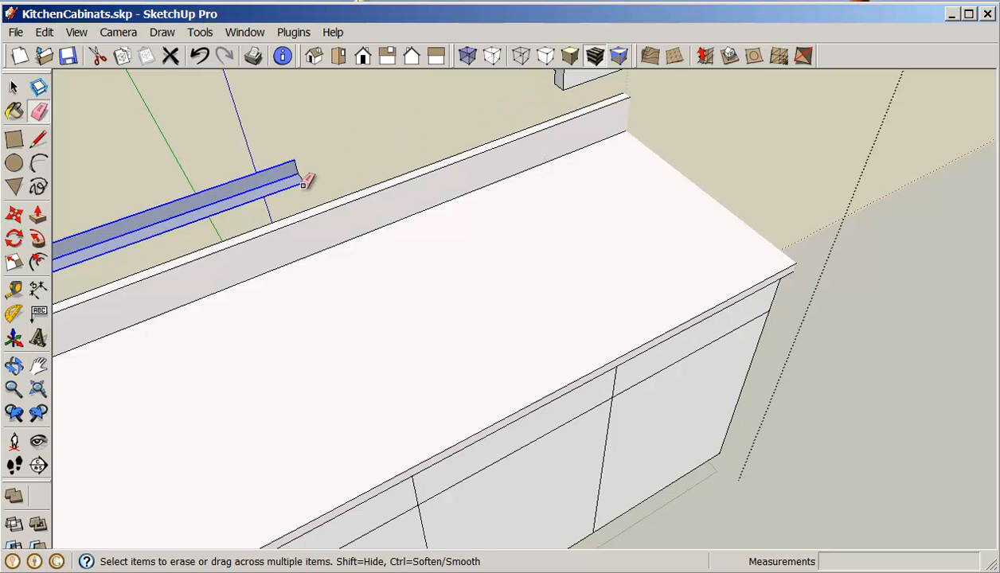
left_click(298, 179)
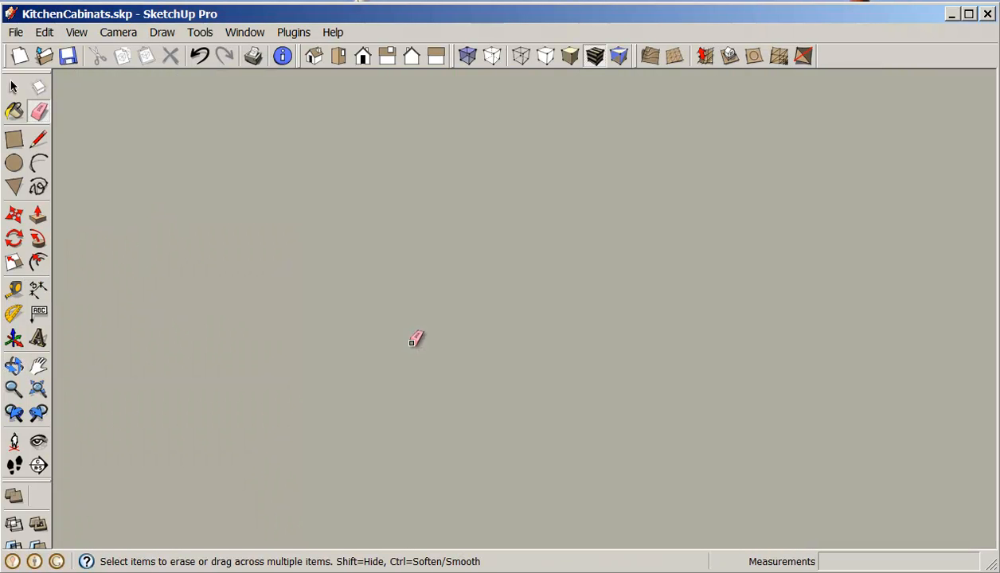
mouse_move(37, 391)
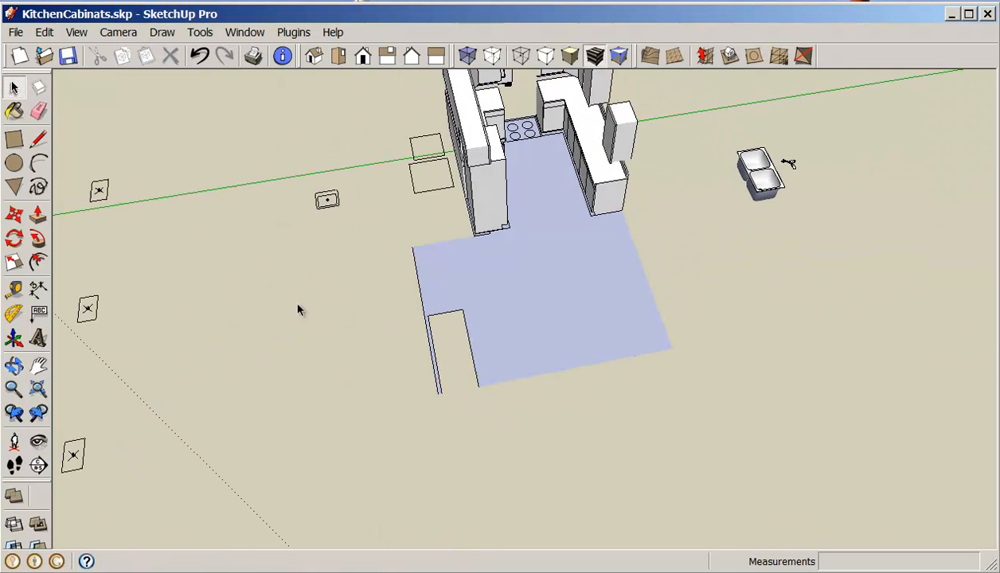
left_click_drag(298, 309, 621, 395)
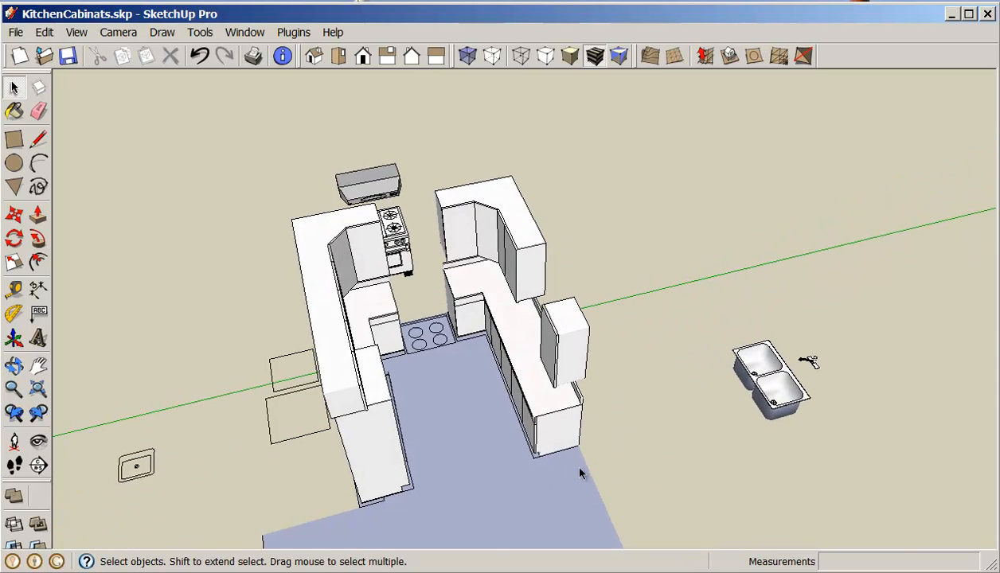
left_click_drag(580, 474, 717, 368)
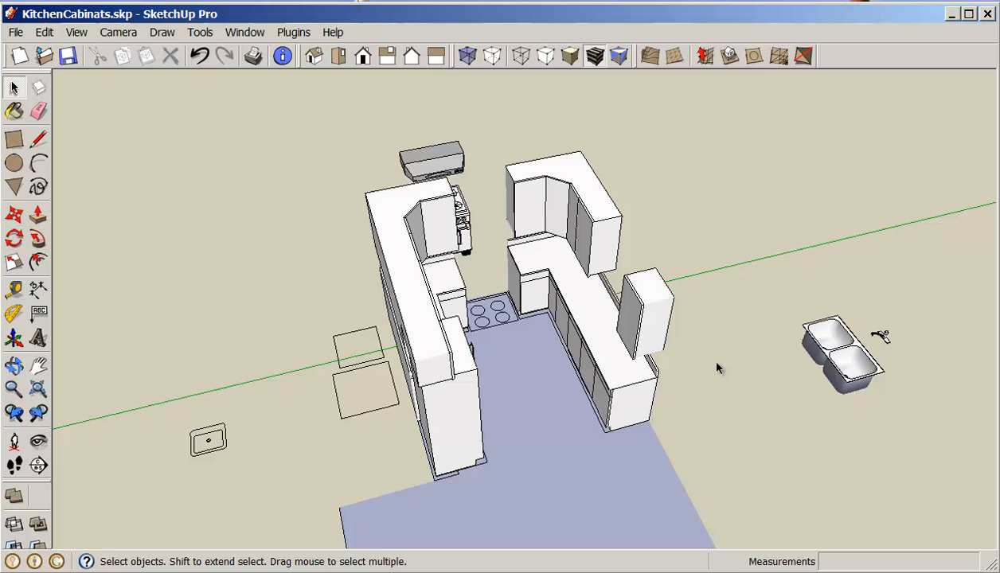
mouse_move(612, 329)
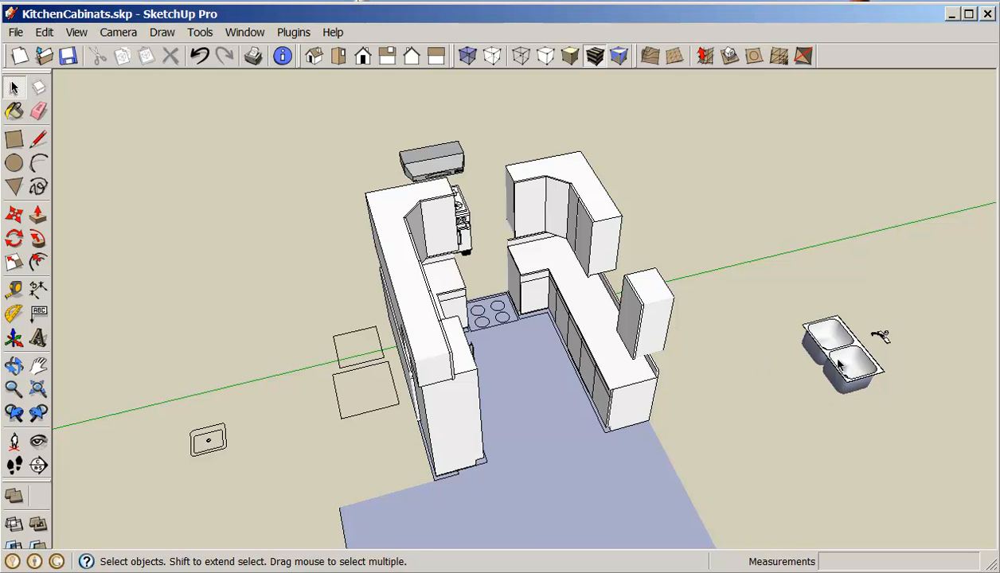
mouse_move(470, 243)
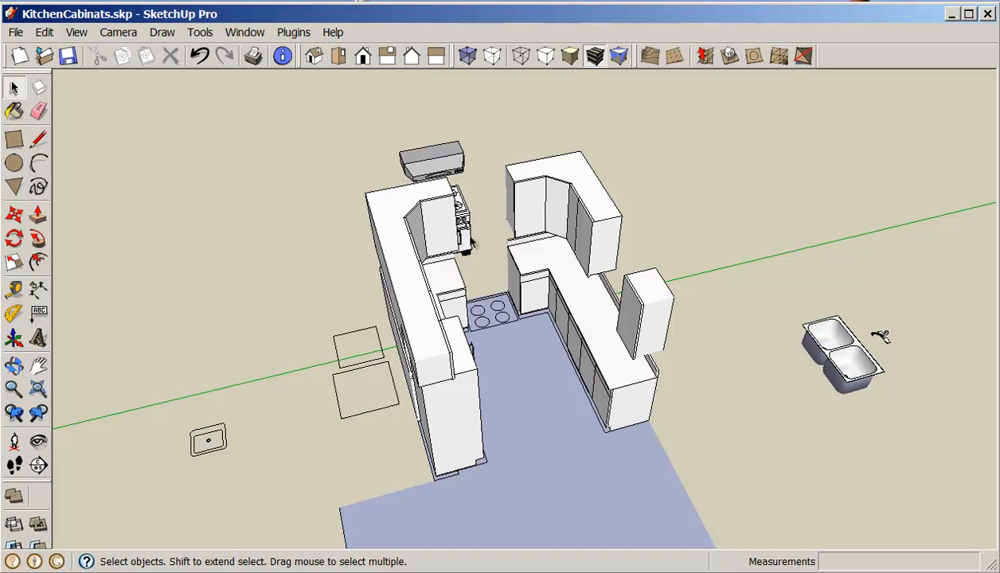
mouse_move(437, 159)
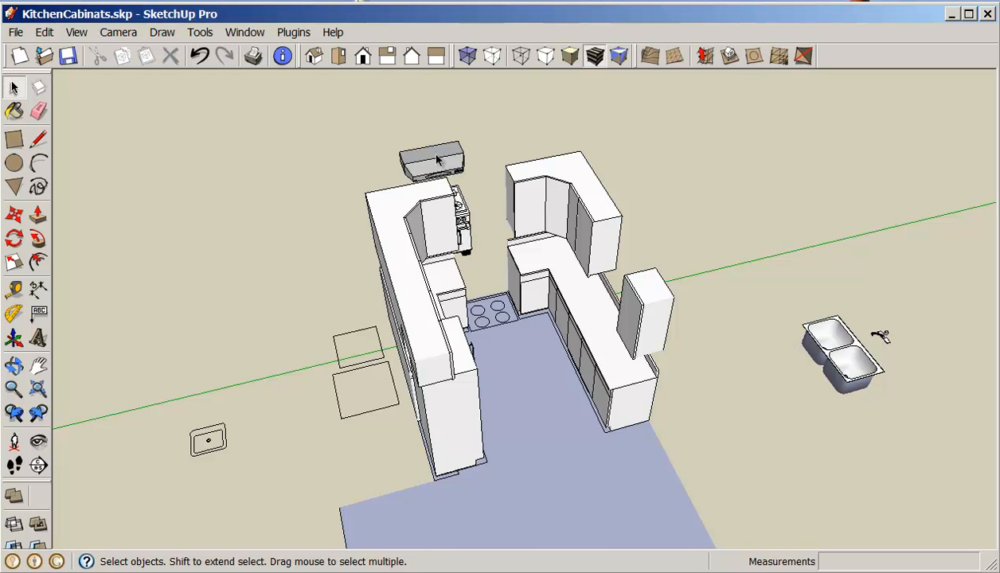